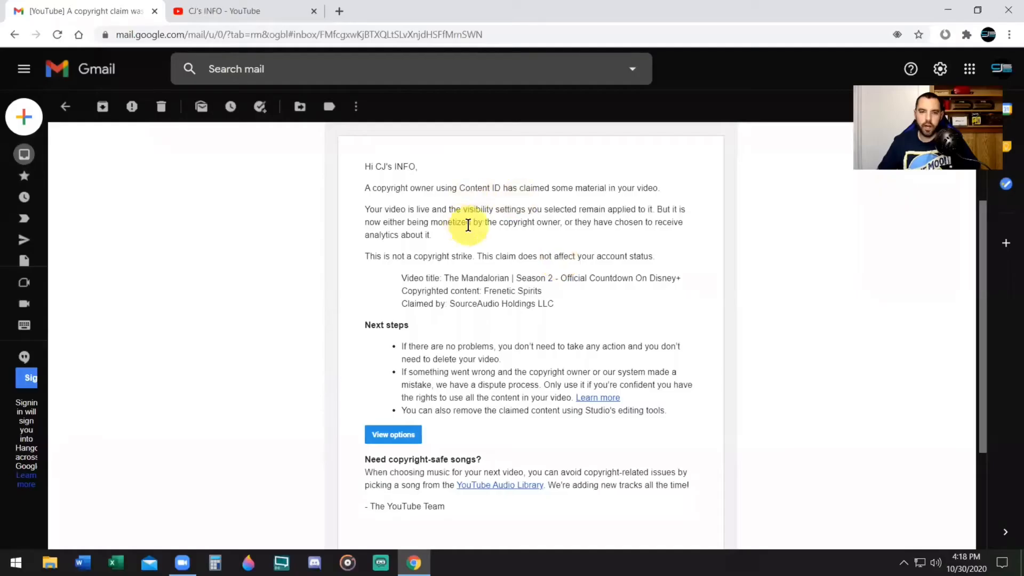
mouse_move(389, 268)
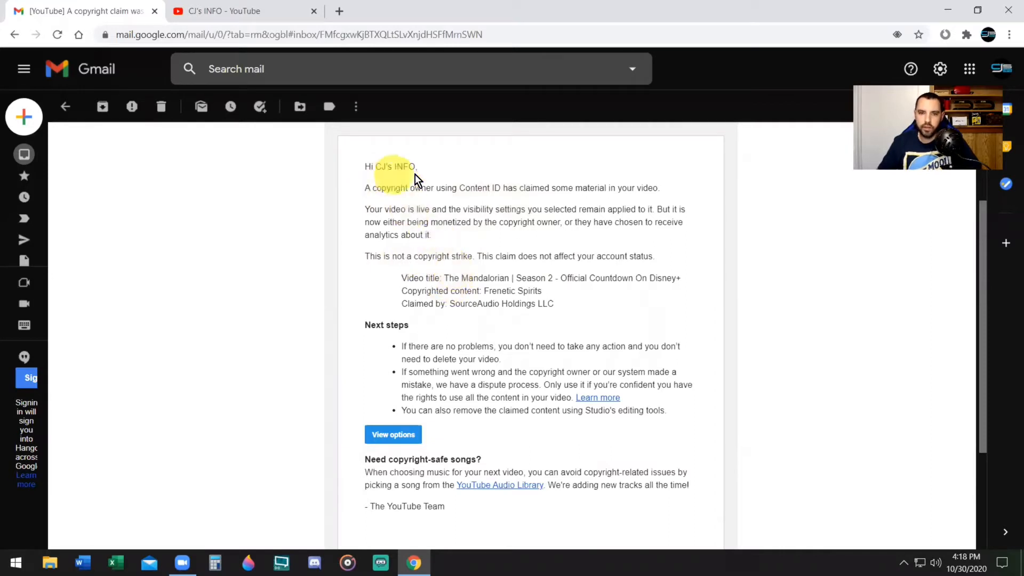
mouse_move(426, 206)
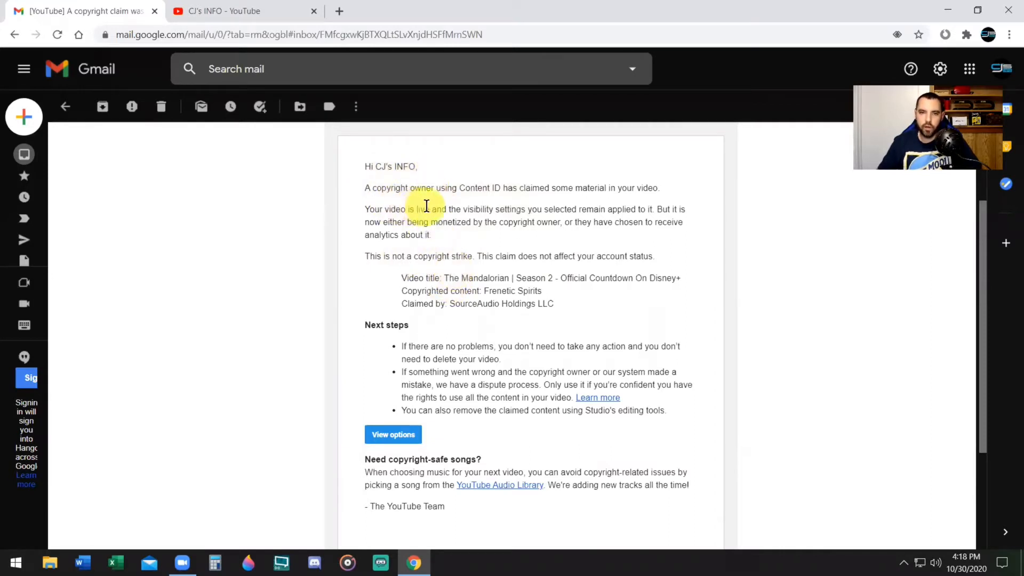
mouse_move(558, 204)
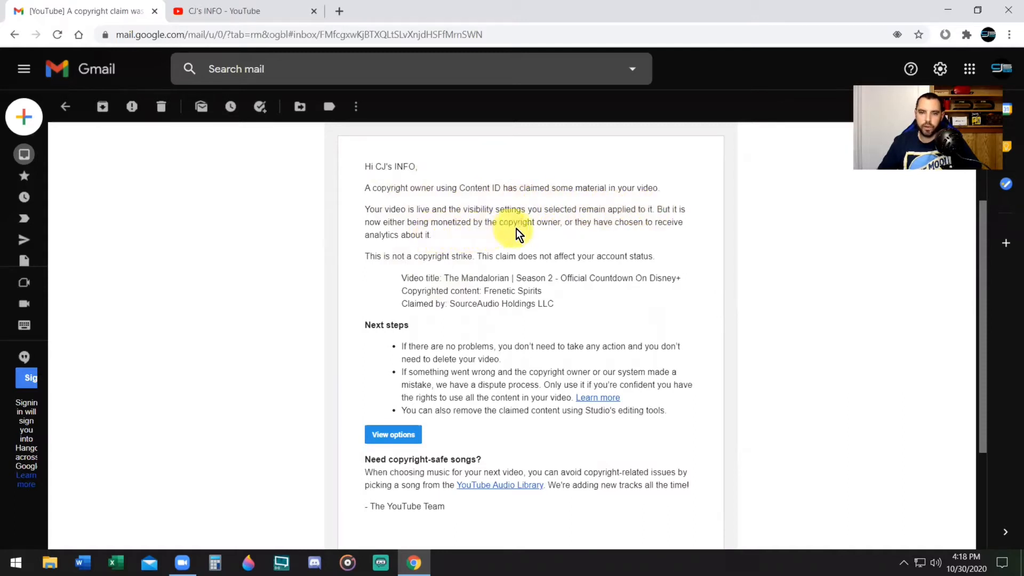
mouse_move(643, 238)
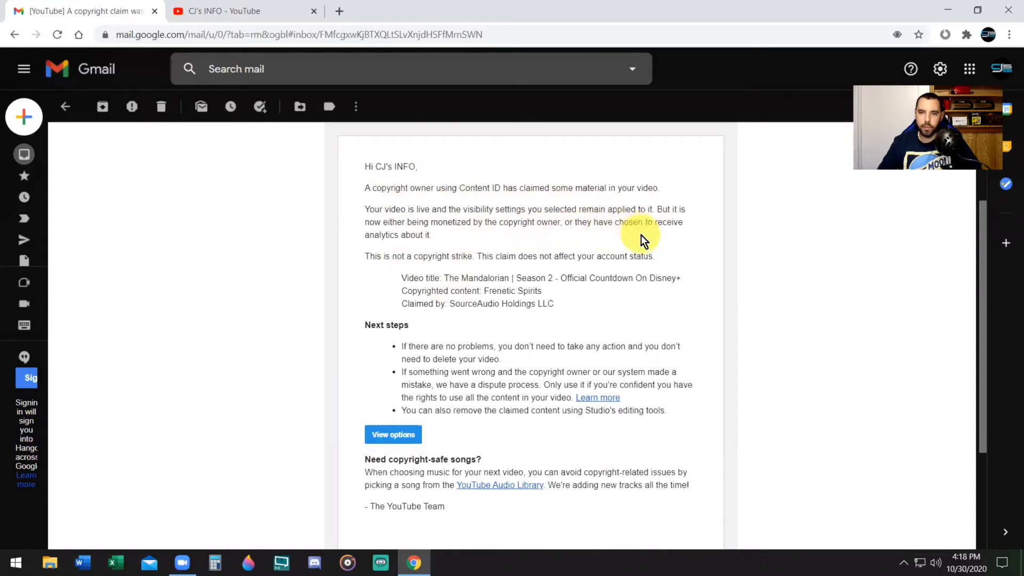
mouse_move(444, 256)
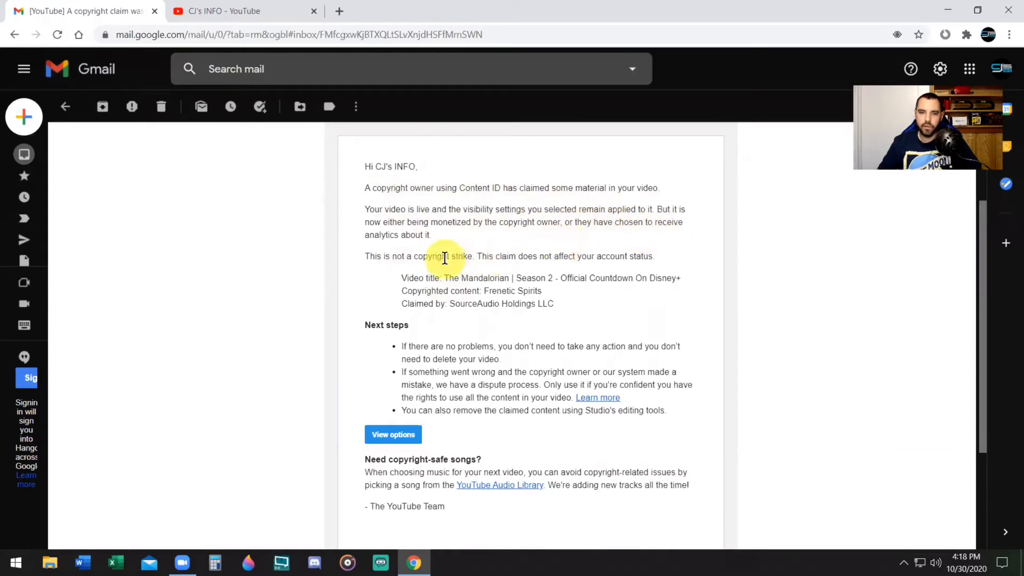
mouse_move(500, 252)
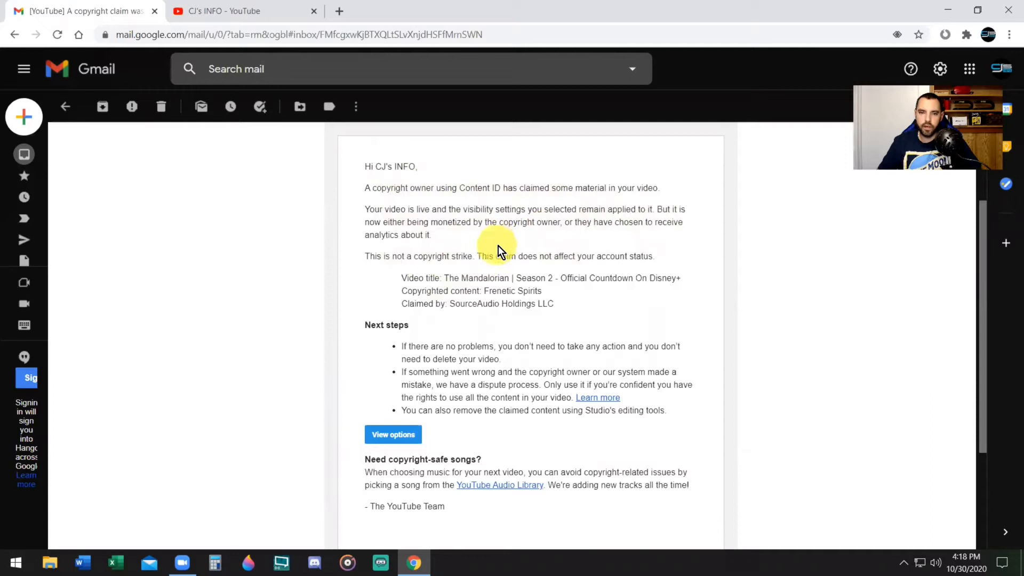
mouse_move(613, 254)
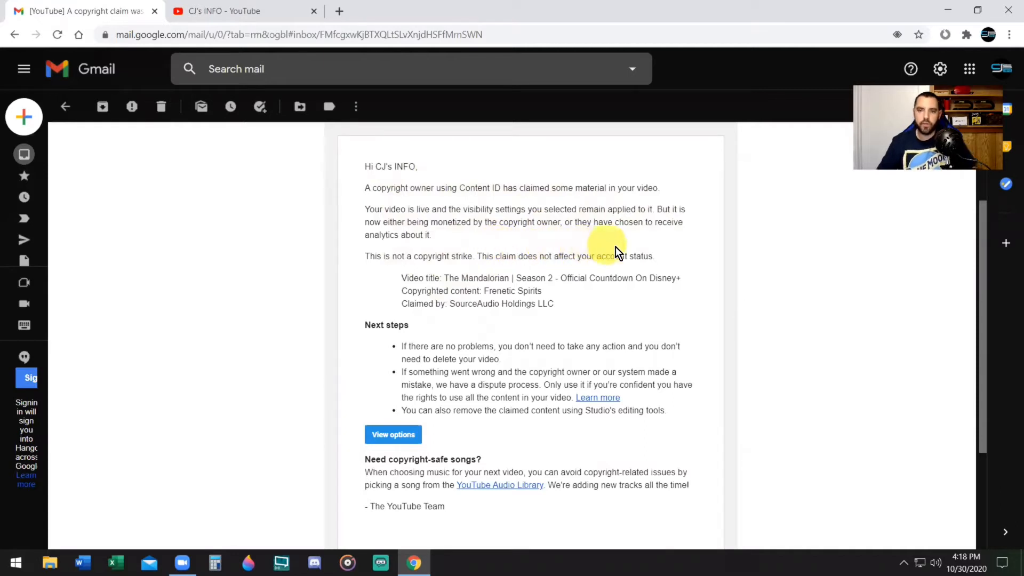
mouse_move(503, 268)
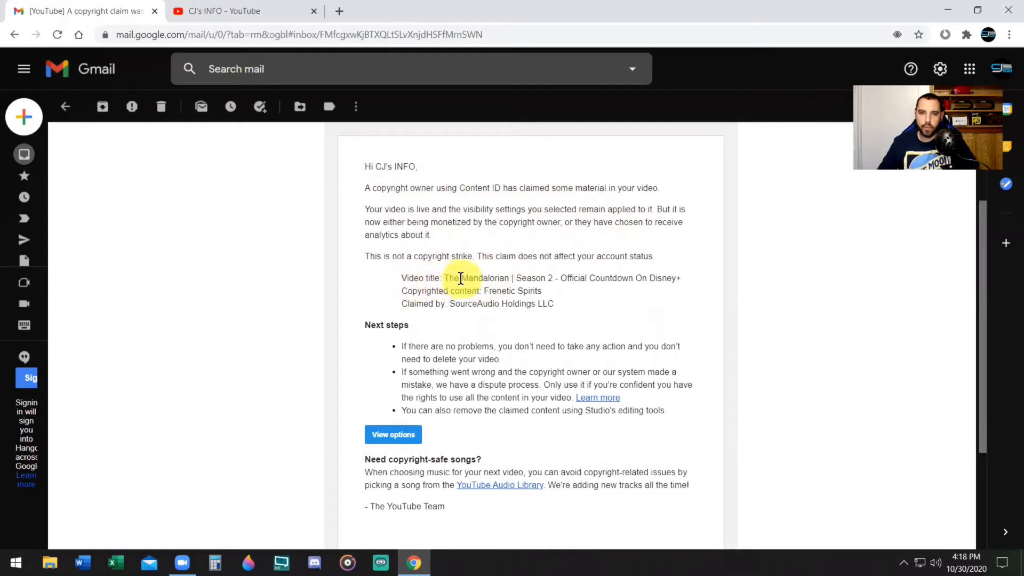
mouse_move(571, 277)
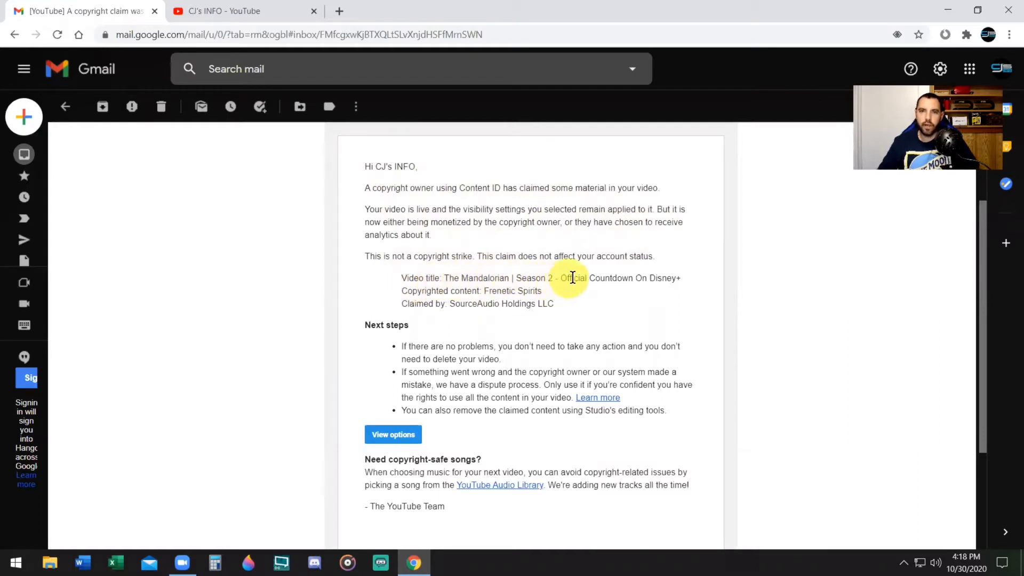
mouse_move(555, 344)
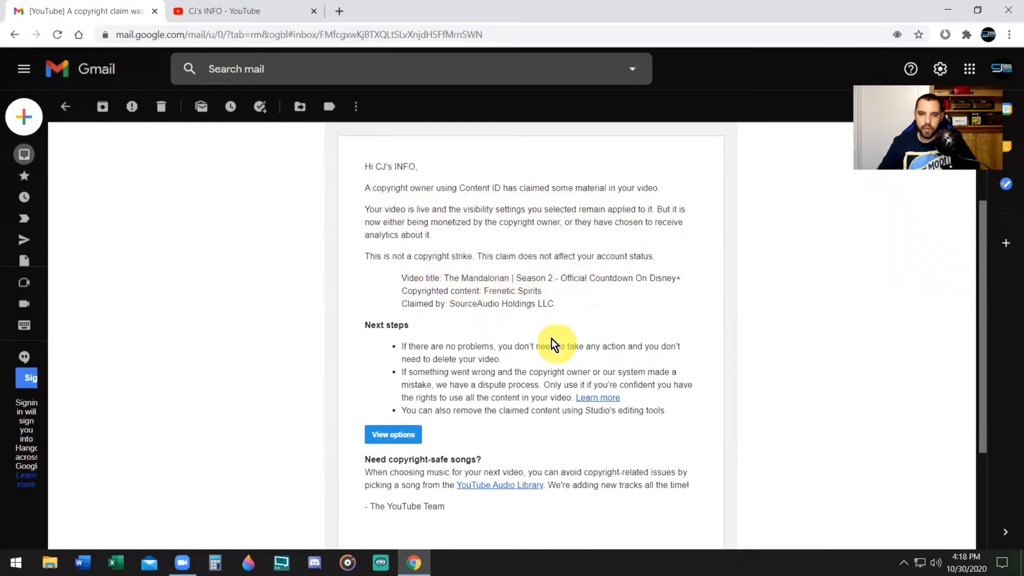
mouse_move(482, 299)
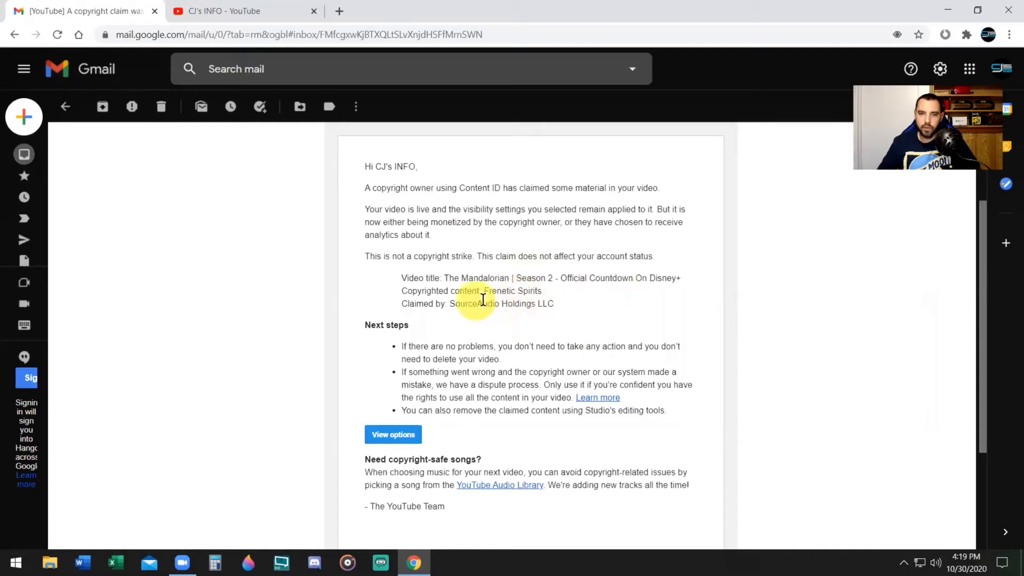
mouse_move(570, 307)
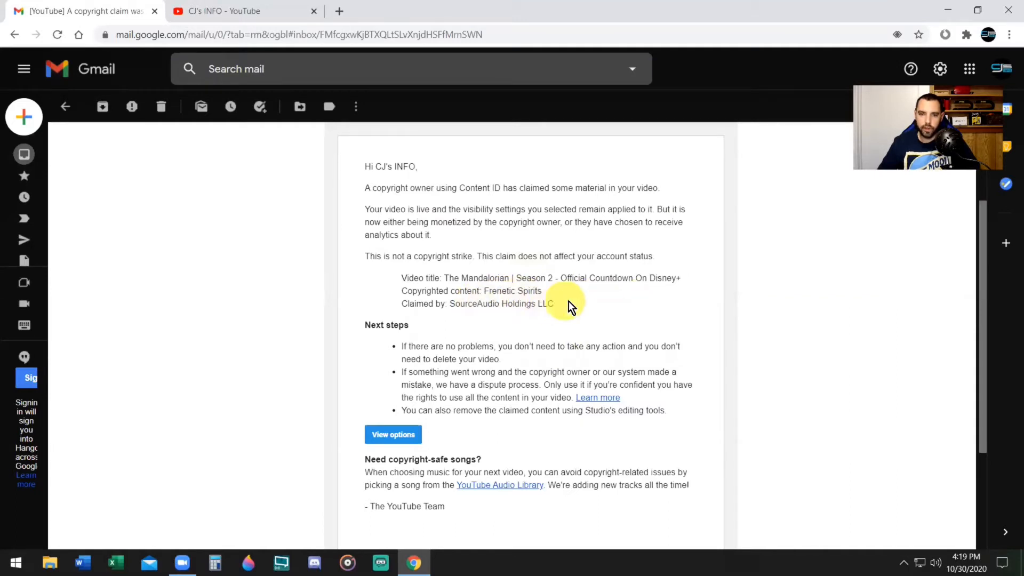
mouse_move(613, 312)
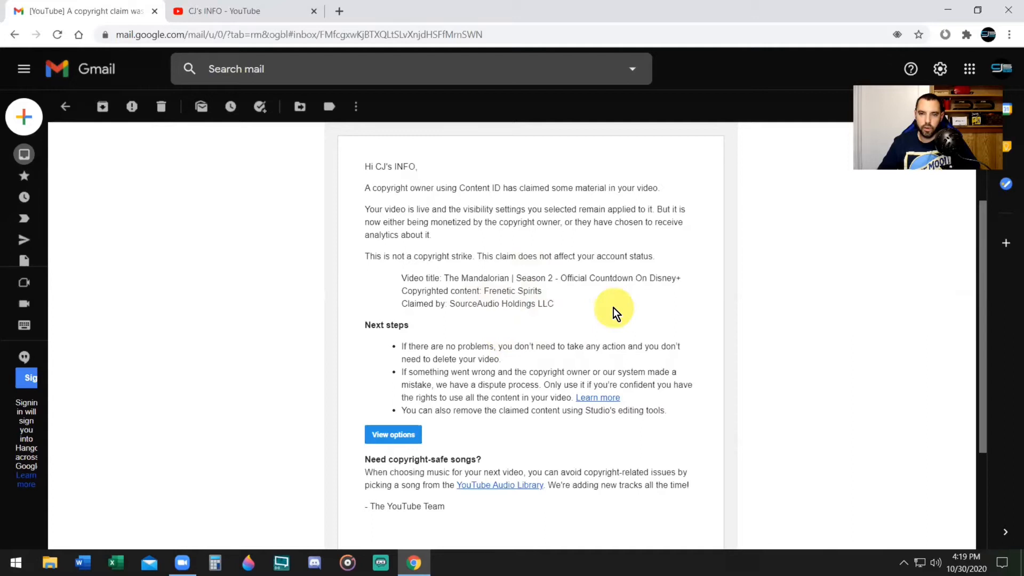
mouse_move(607, 300)
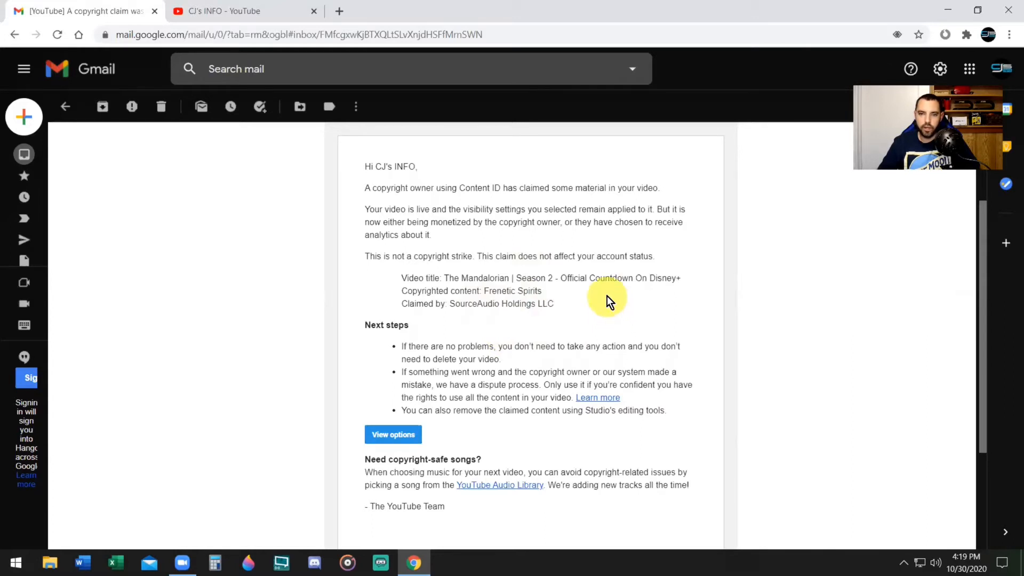
mouse_move(644, 304)
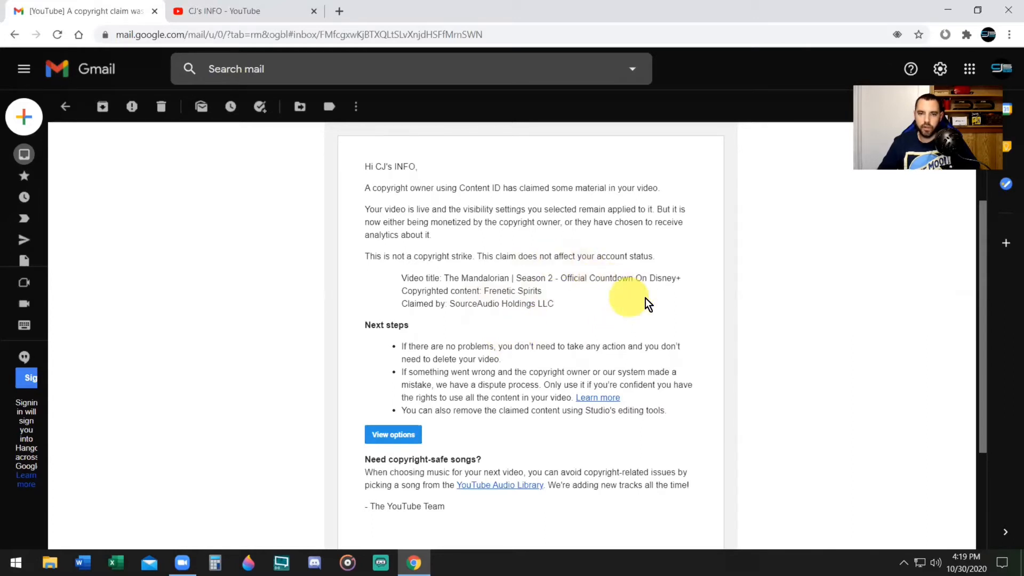
mouse_move(661, 314)
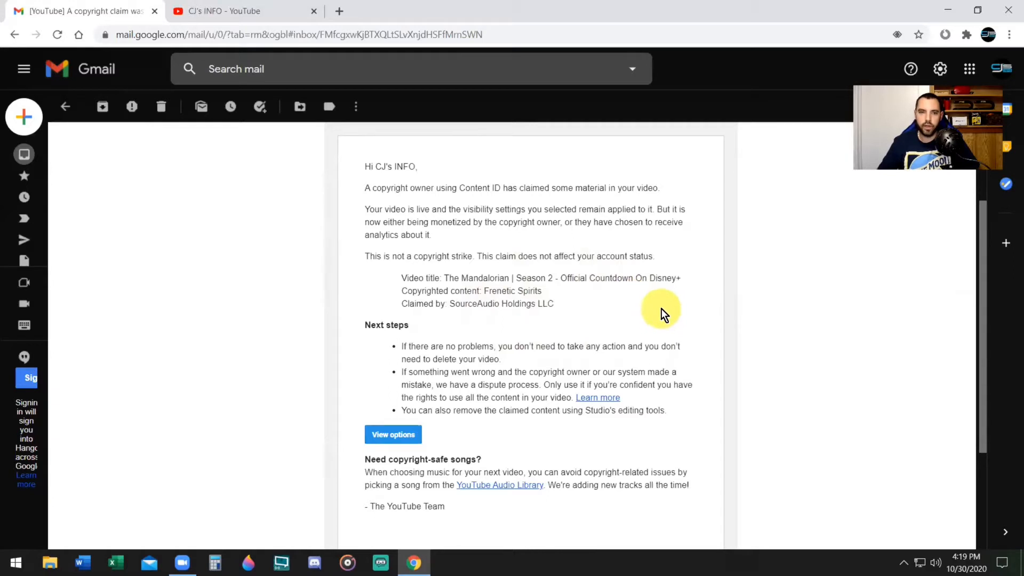
mouse_move(630, 295)
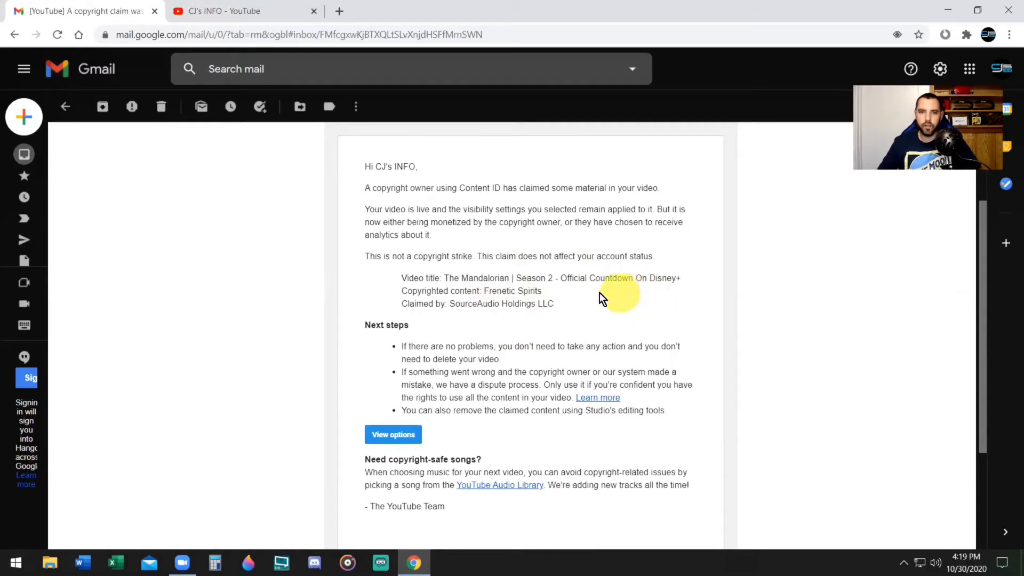
mouse_move(600, 255)
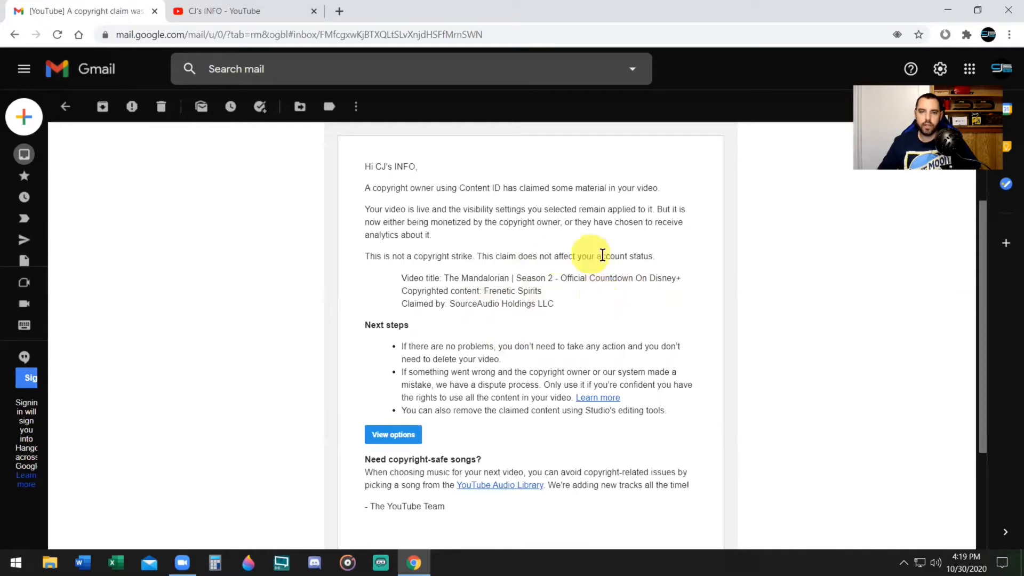
mouse_move(545, 249)
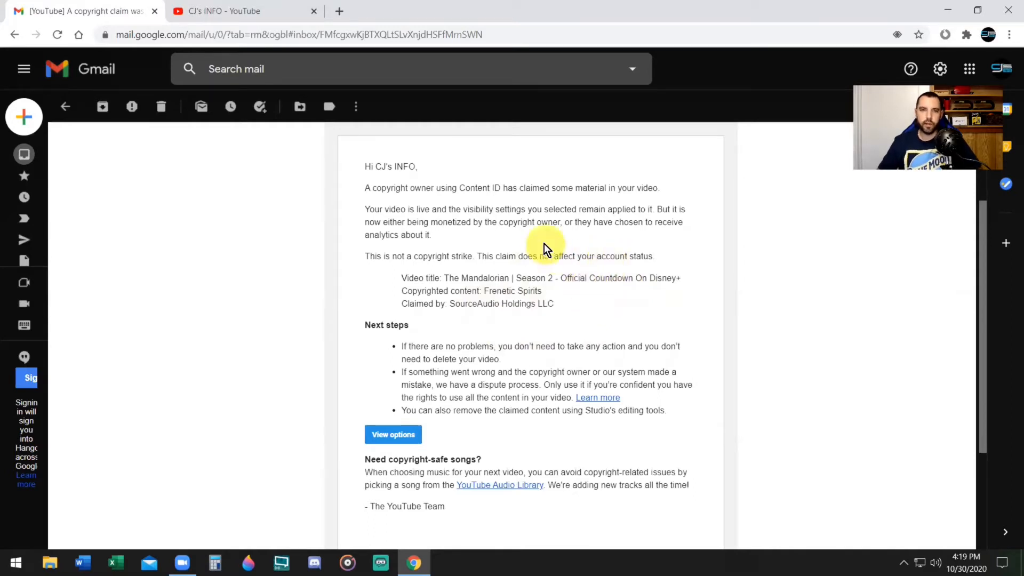
mouse_move(242, 11)
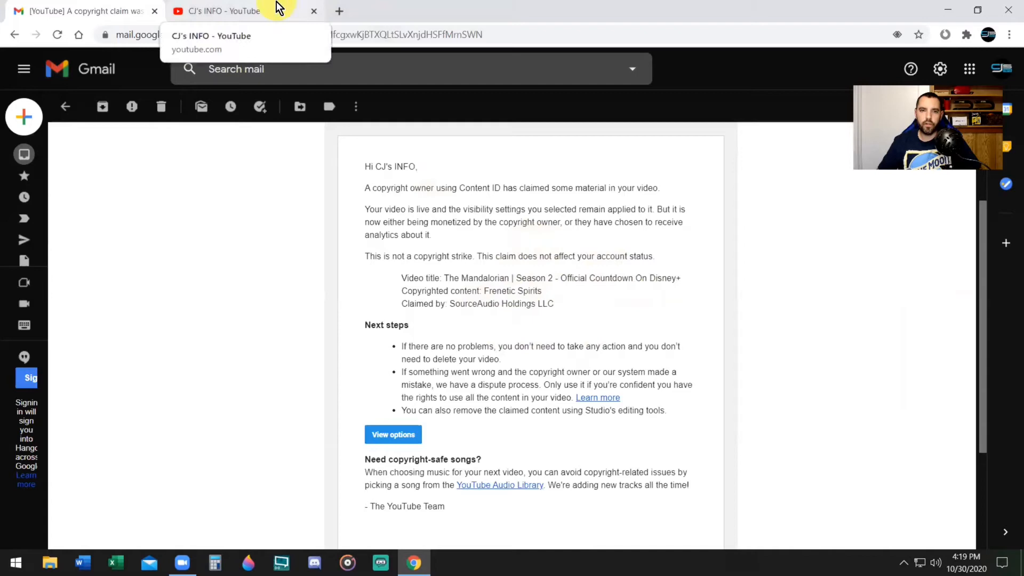
- Switch to the YouTube tab showing the CJ's INFO channel home page
left_click(222, 10)
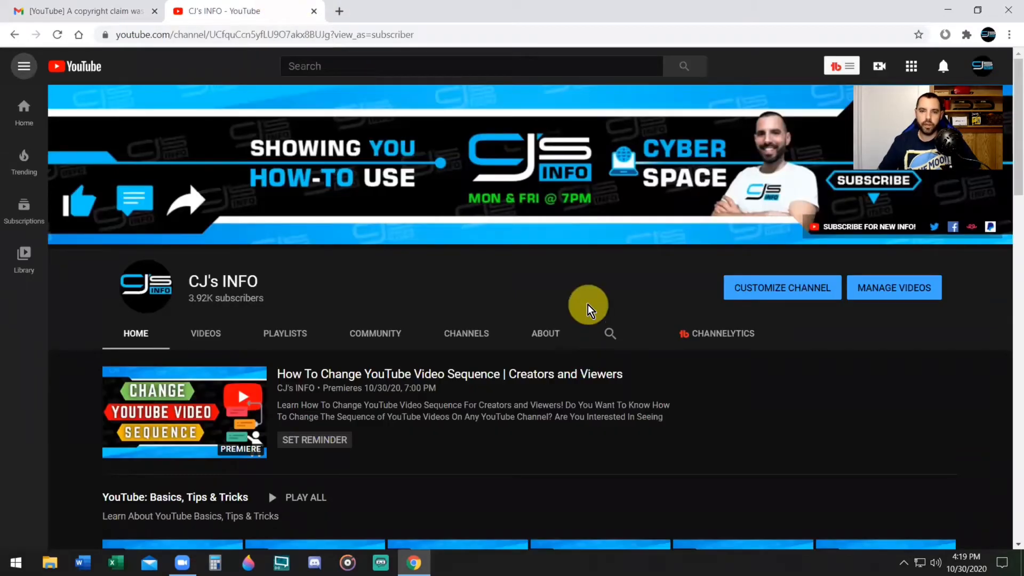
mouse_move(806, 317)
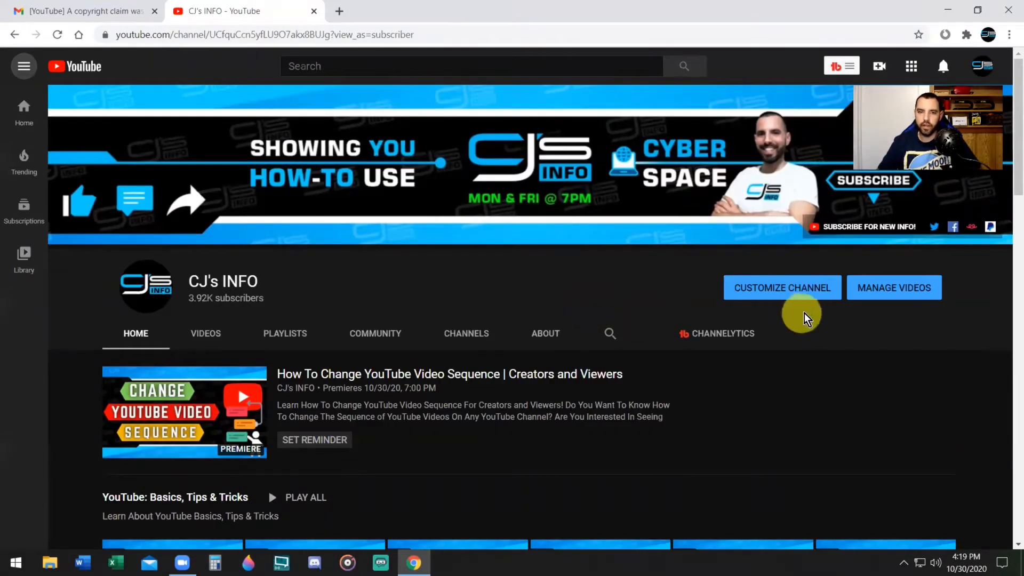
mouse_move(857, 343)
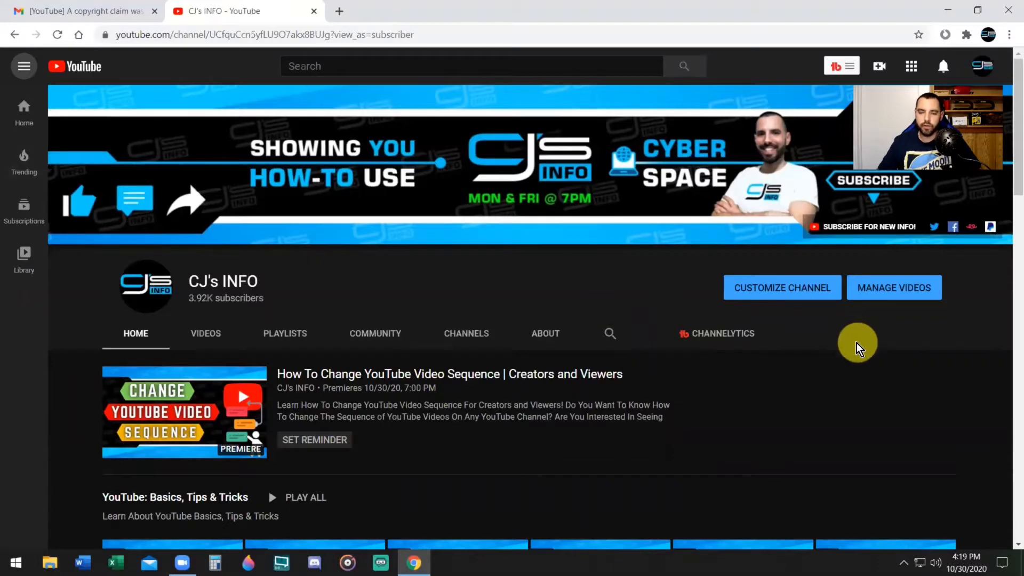
mouse_move(895, 342)
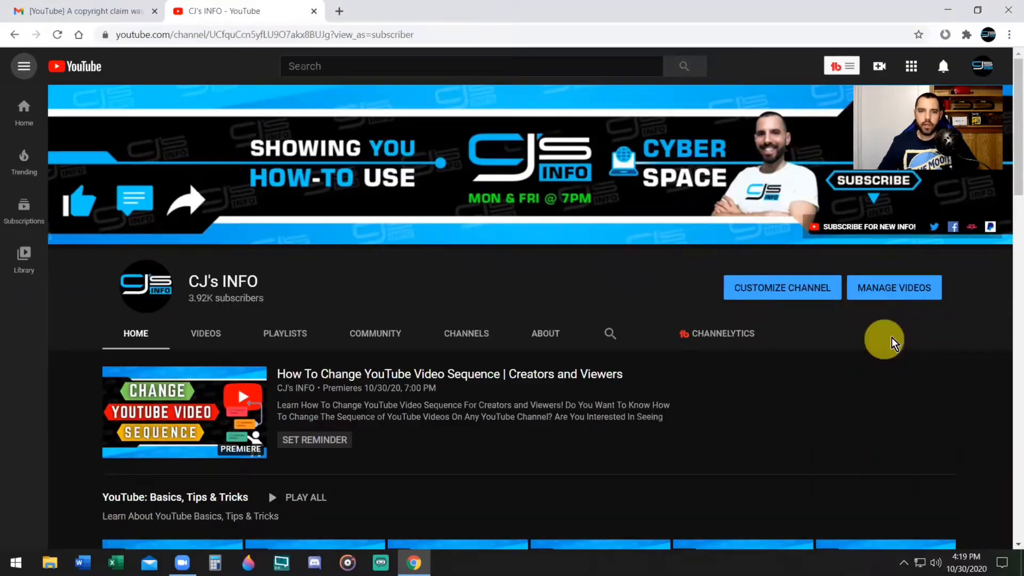
mouse_move(530, 325)
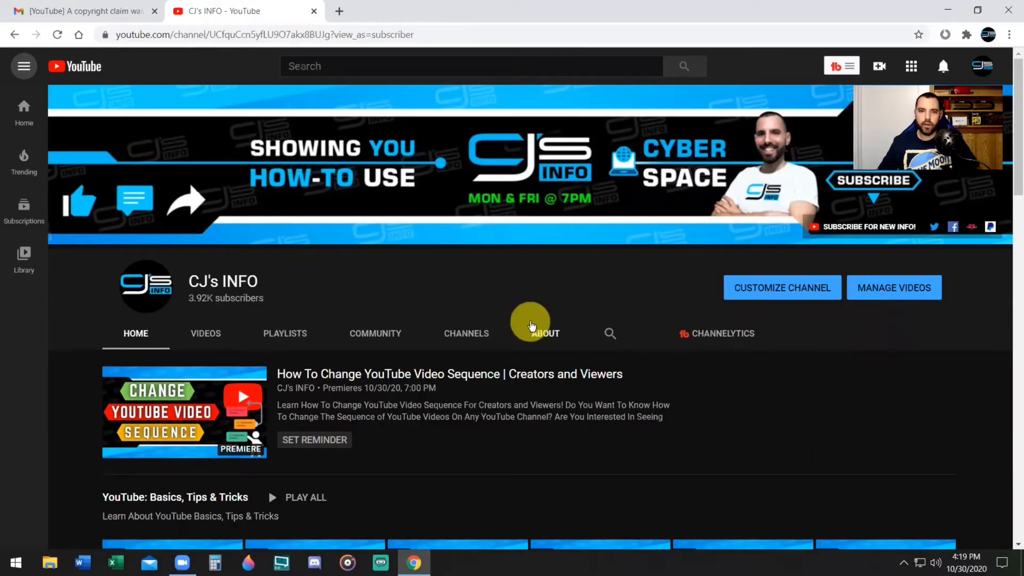
mouse_move(569, 318)
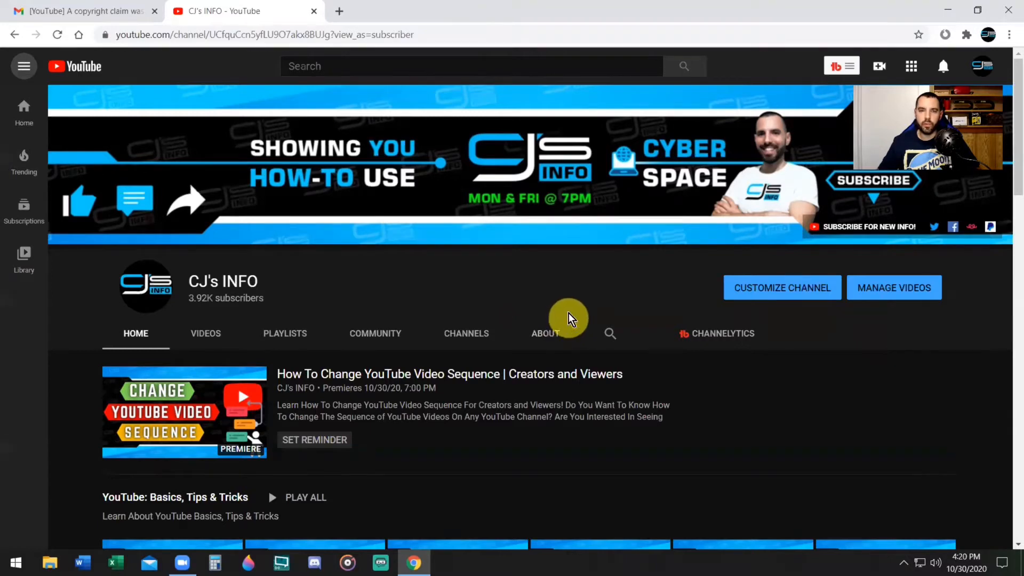
mouse_move(650, 310)
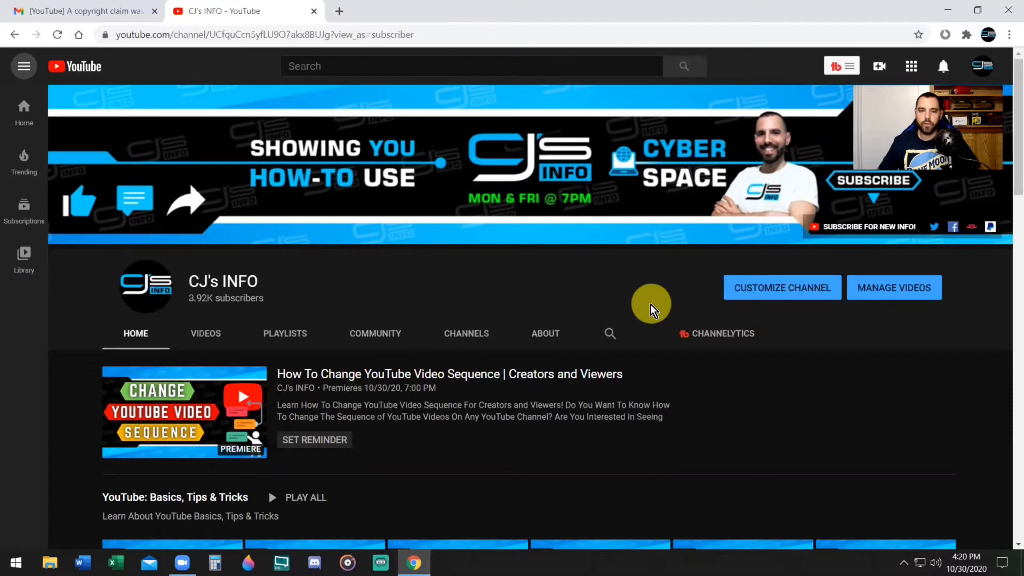
mouse_move(668, 287)
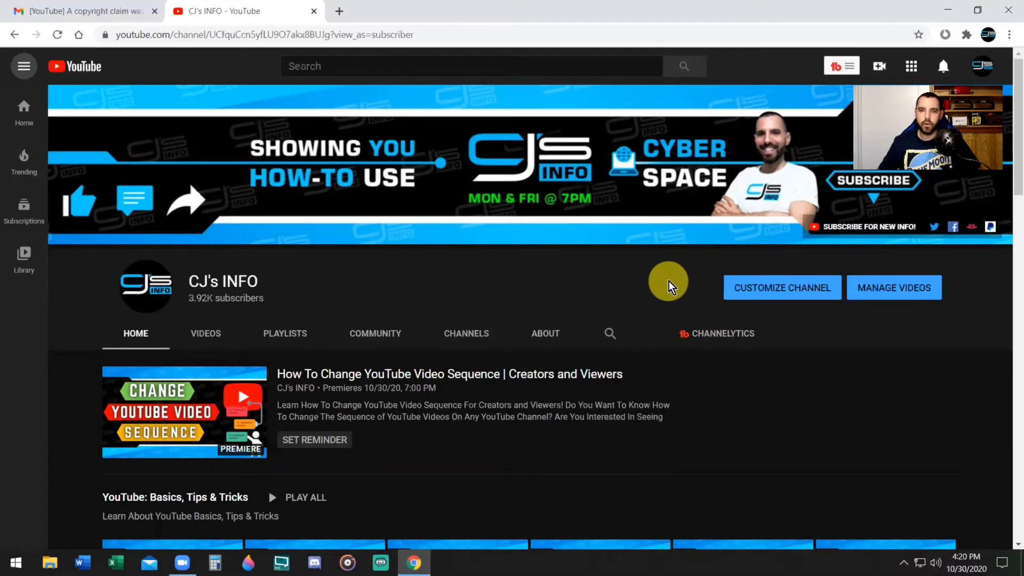
mouse_move(853, 335)
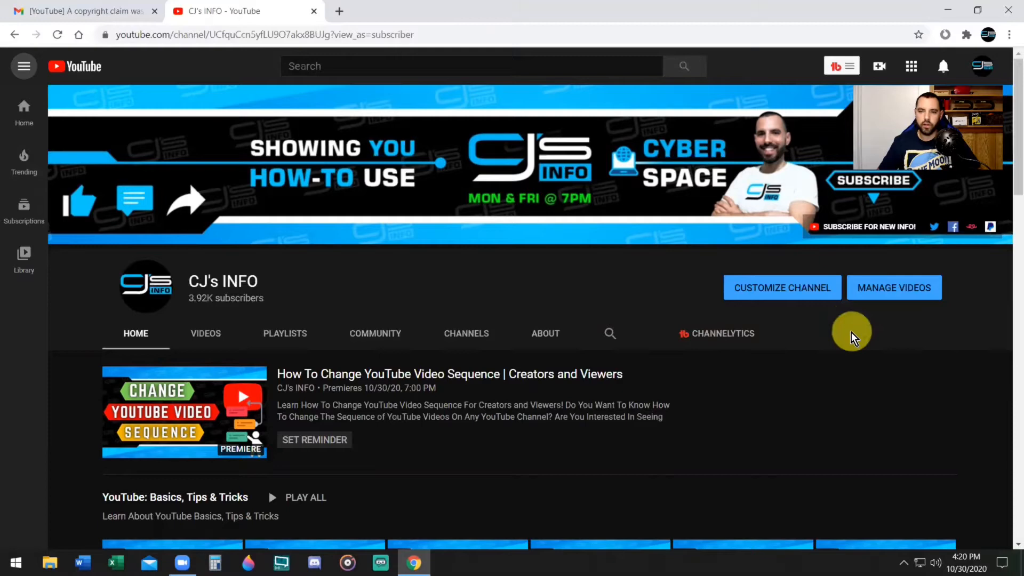
mouse_move(894, 288)
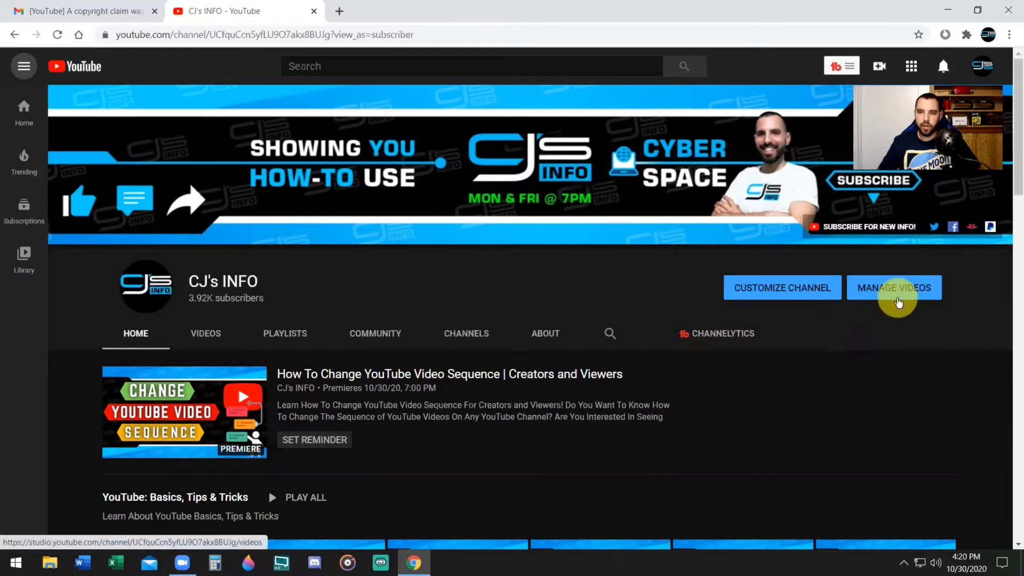
- Go to Studio's video management and list the channel's live stream replays
left_click(894, 287)
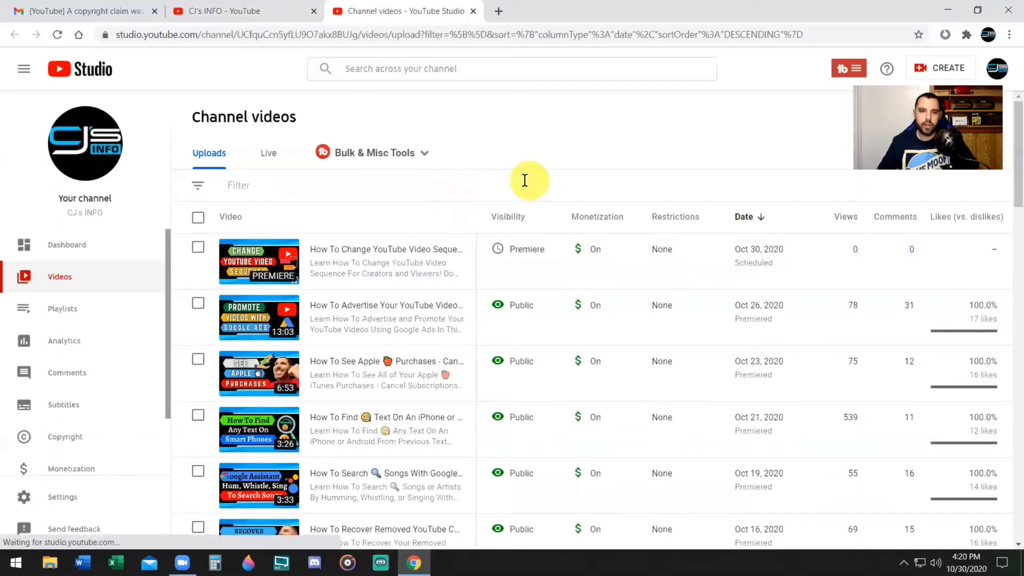
left_click(268, 153)
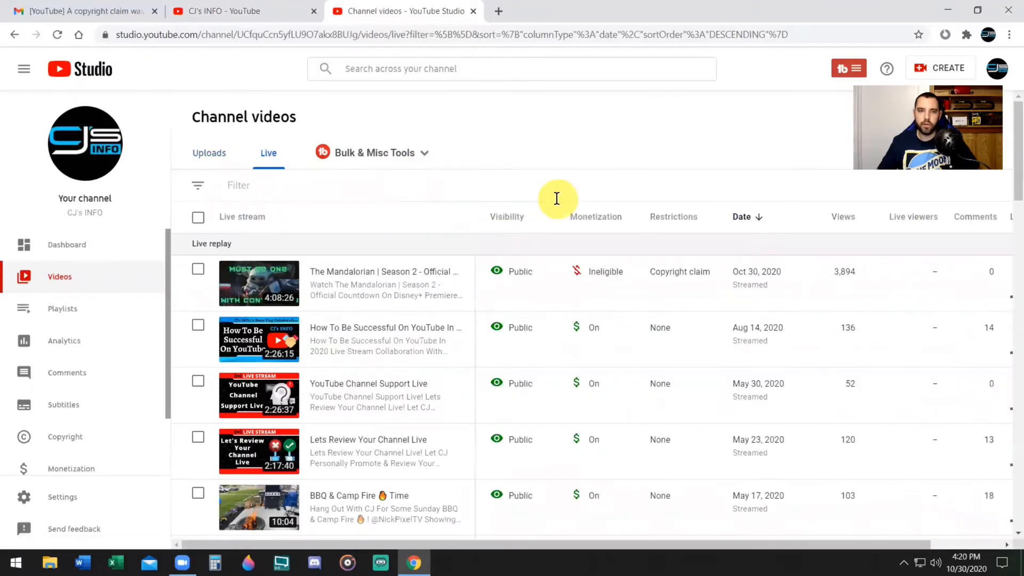
mouse_move(595, 271)
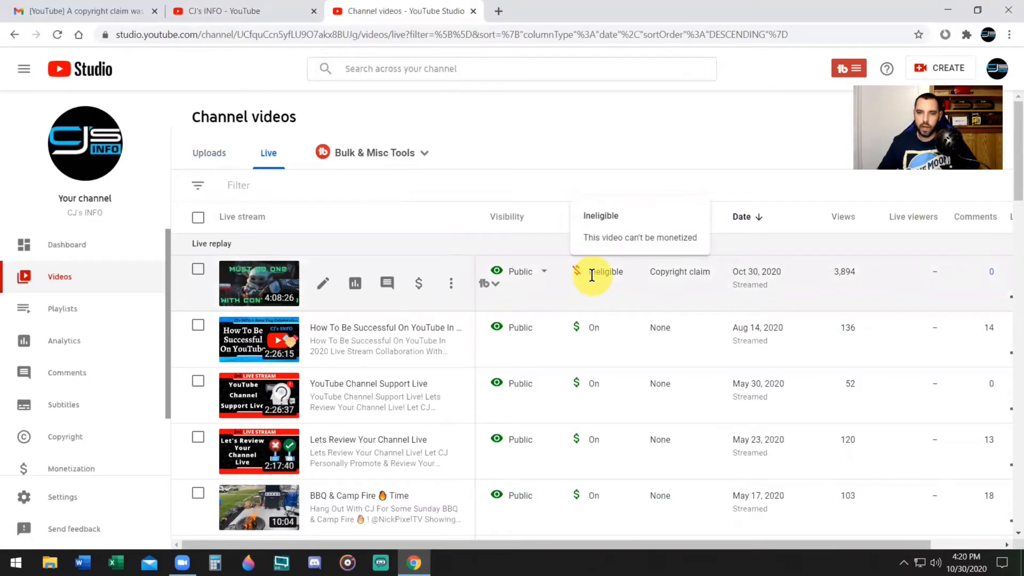
mouse_move(615, 242)
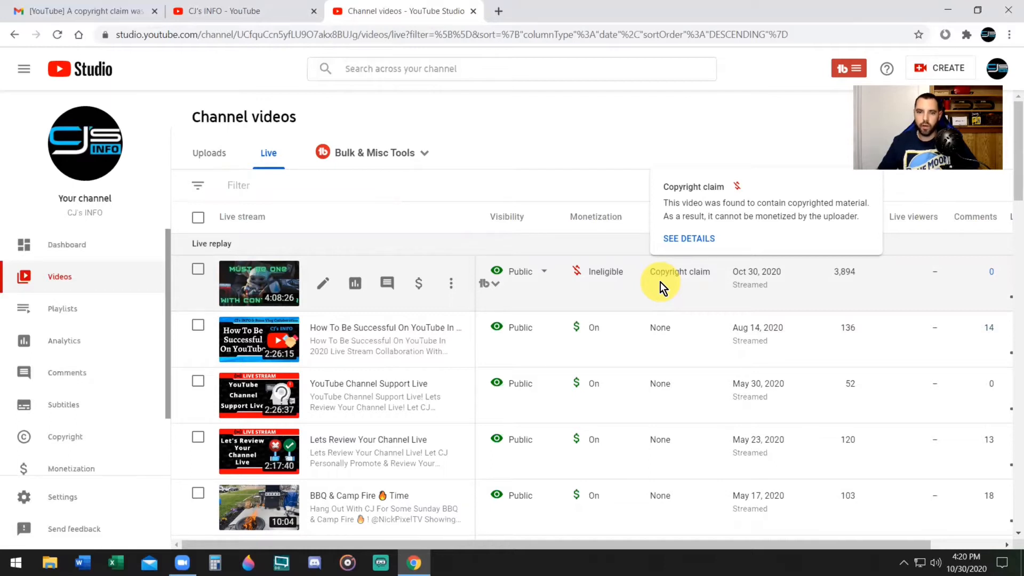
mouse_move(507, 286)
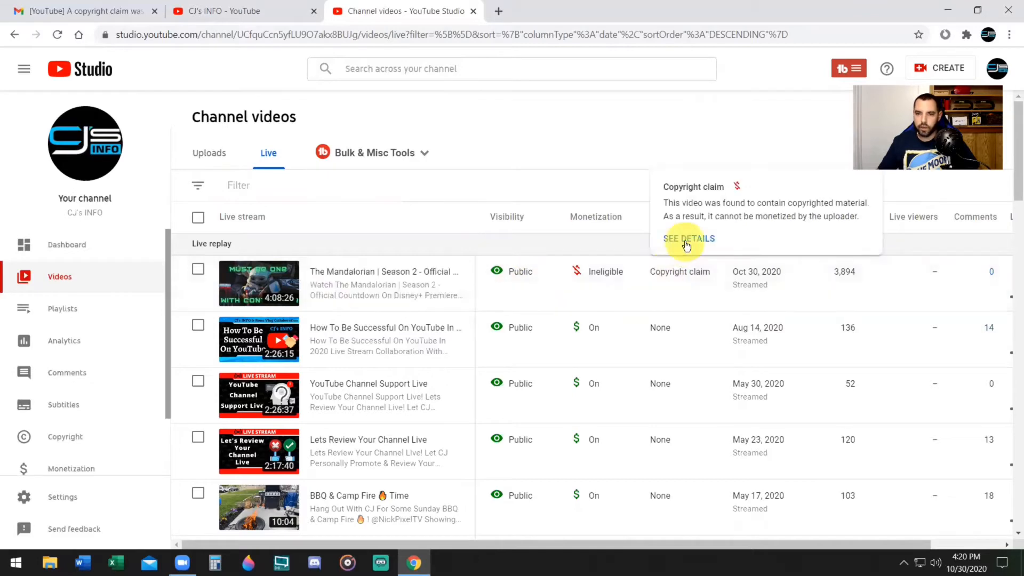
- View full details of the copyright claim on the Mandalorian replay
left_click(688, 238)
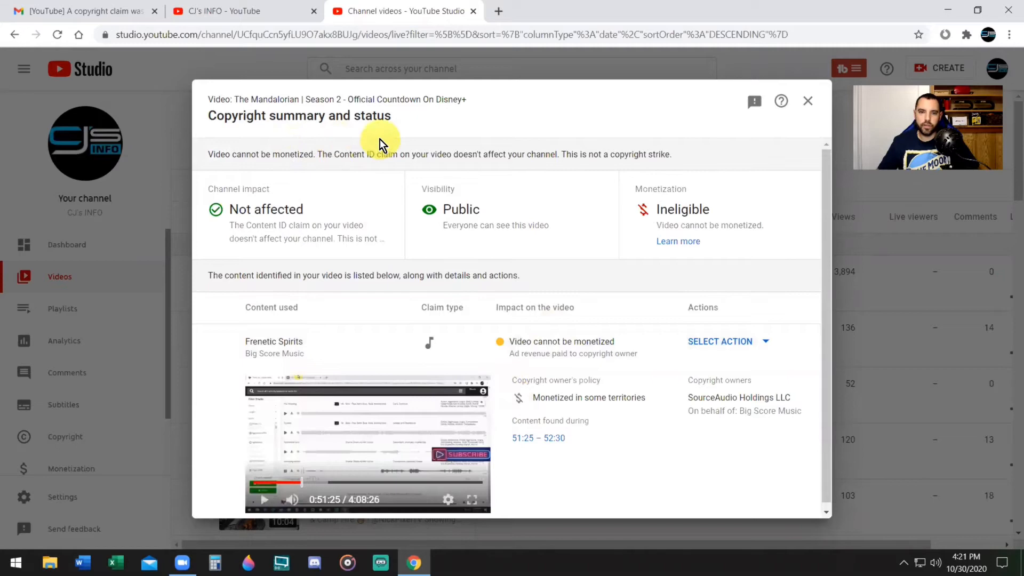
mouse_move(398, 245)
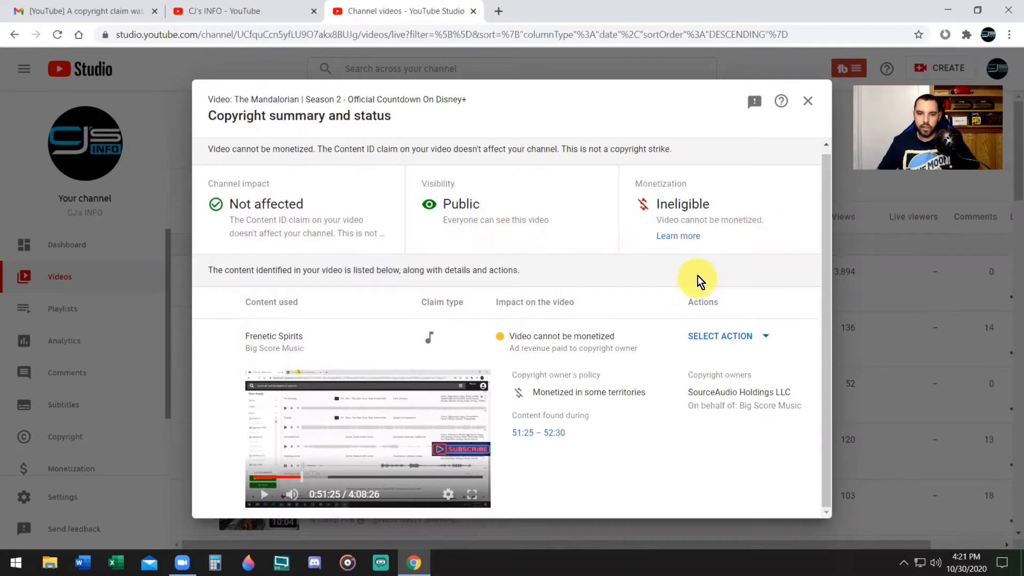
mouse_move(712, 281)
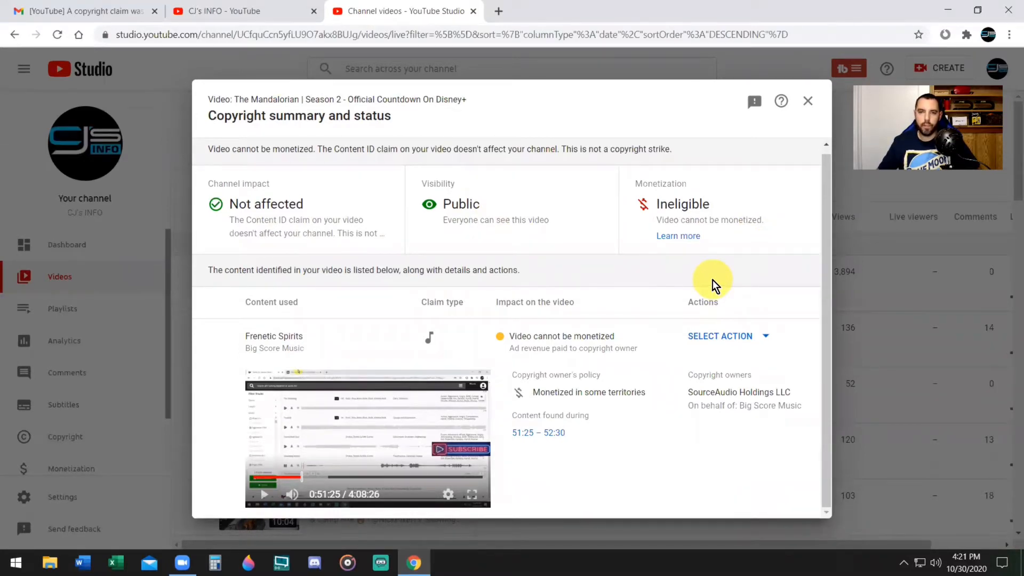
mouse_move(686, 320)
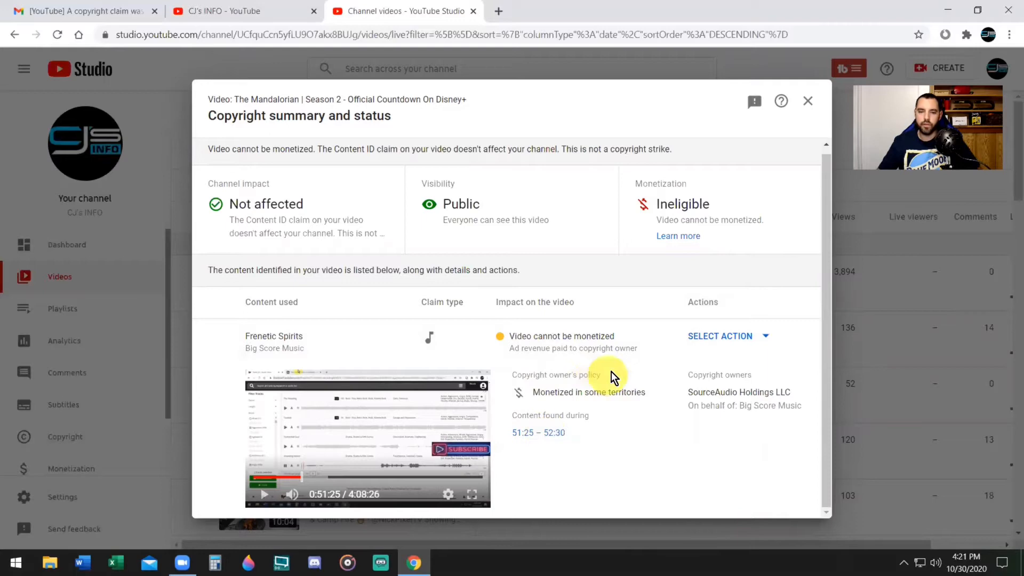
mouse_move(529, 461)
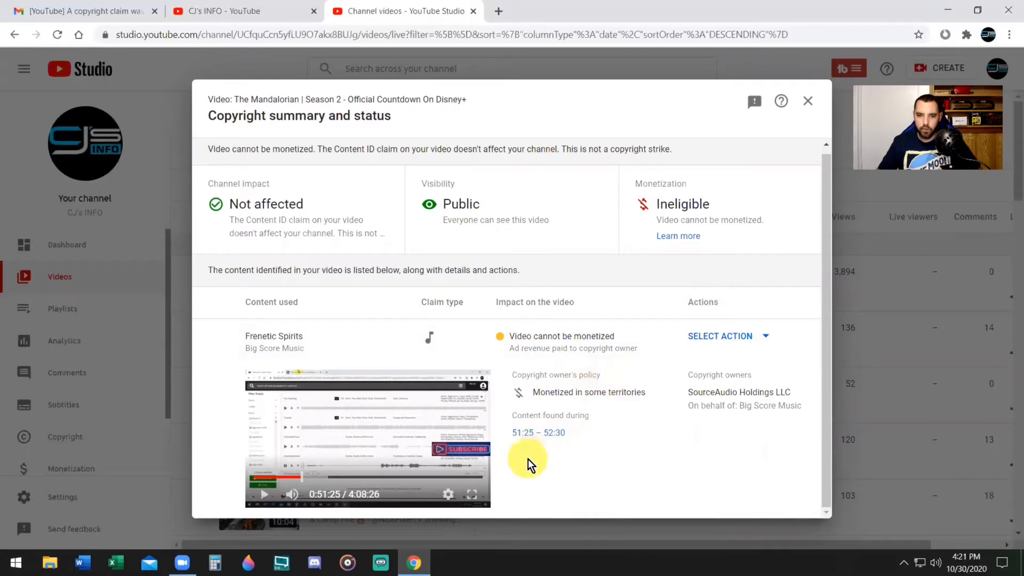
mouse_move(546, 455)
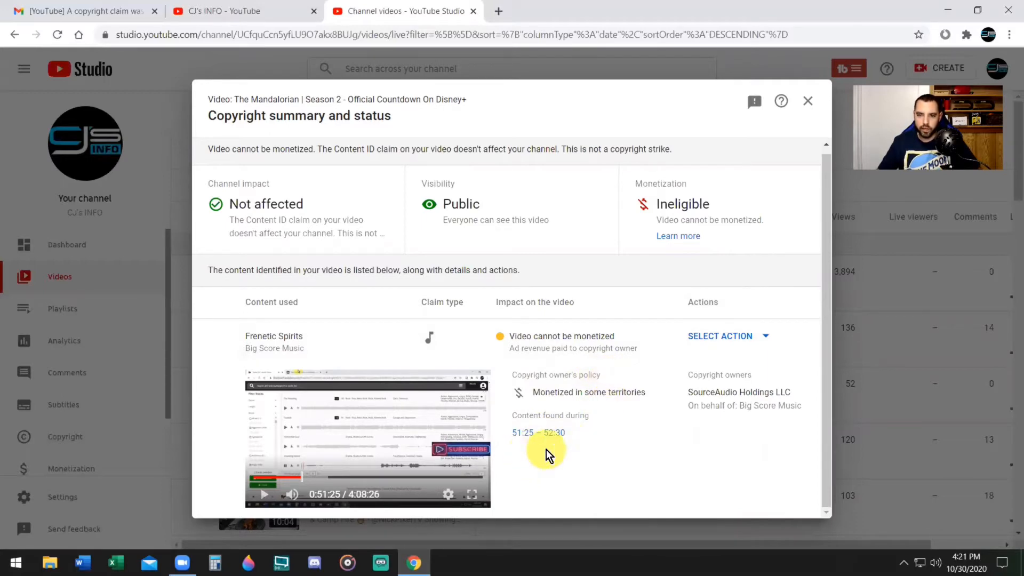
mouse_move(622, 446)
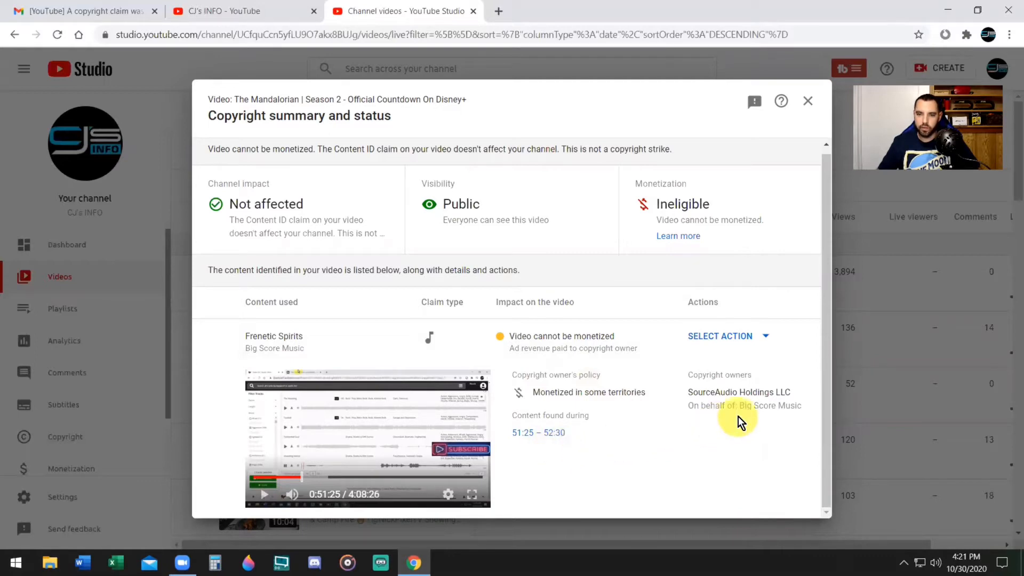
mouse_move(621, 409)
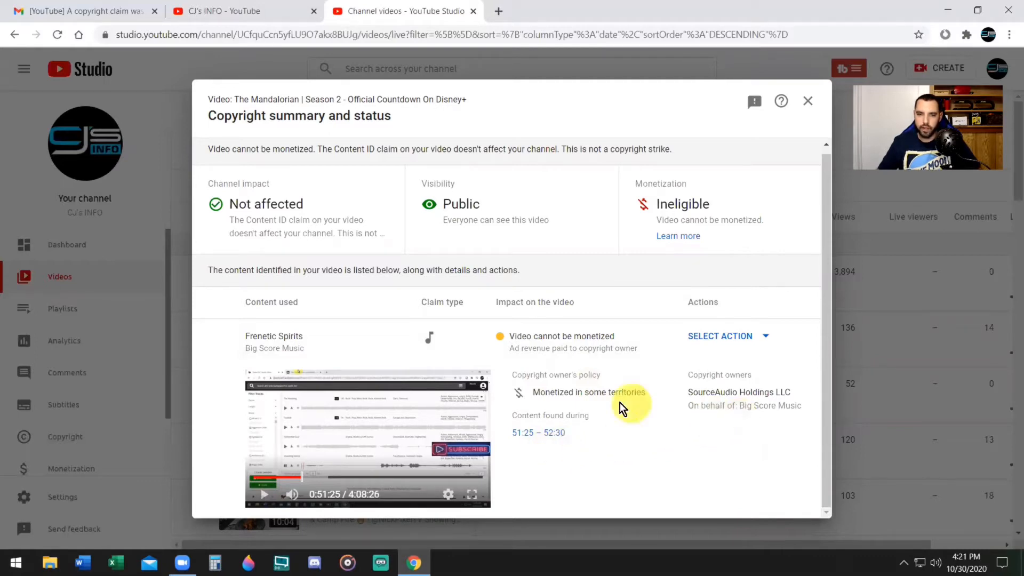
mouse_move(657, 421)
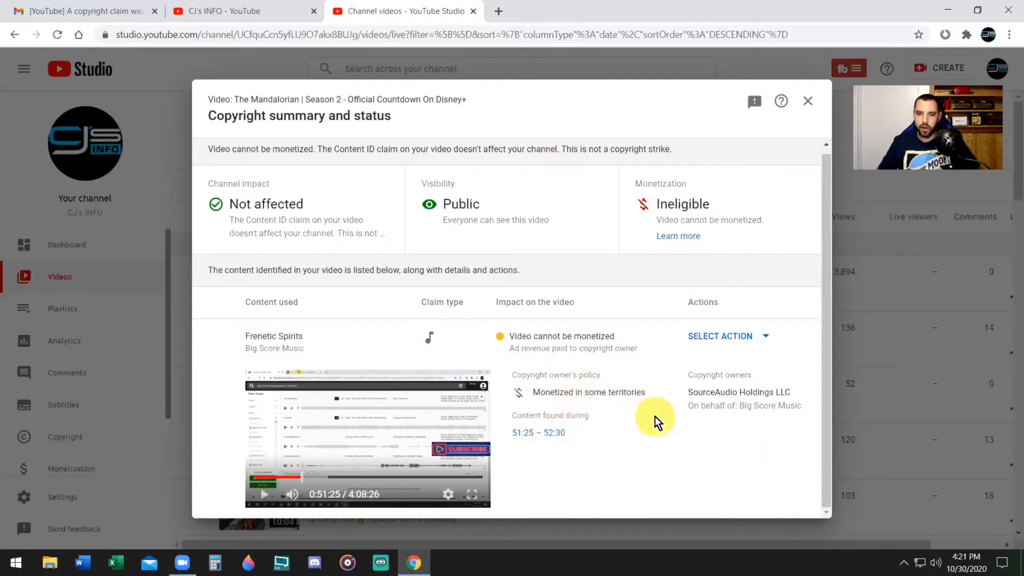
mouse_move(666, 317)
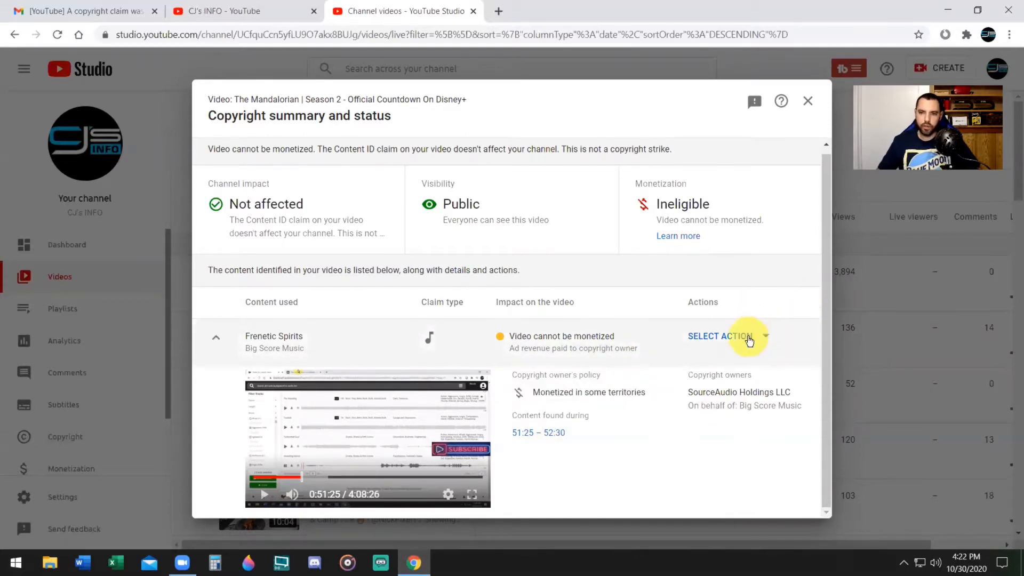
- Choose Replace song from the Actions menu for the Frenetic Spirits claim
left_click(723, 336)
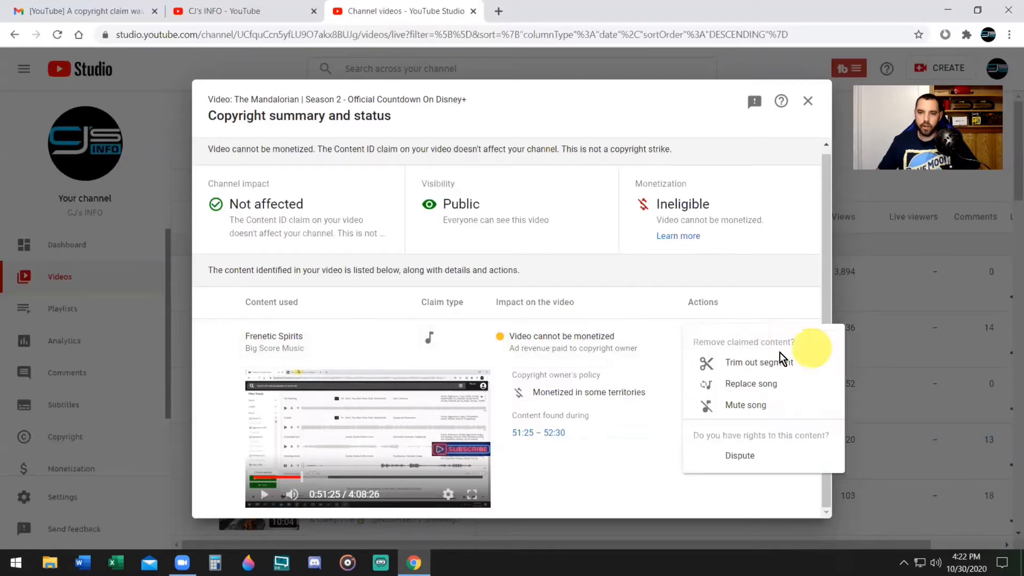
mouse_move(784, 354)
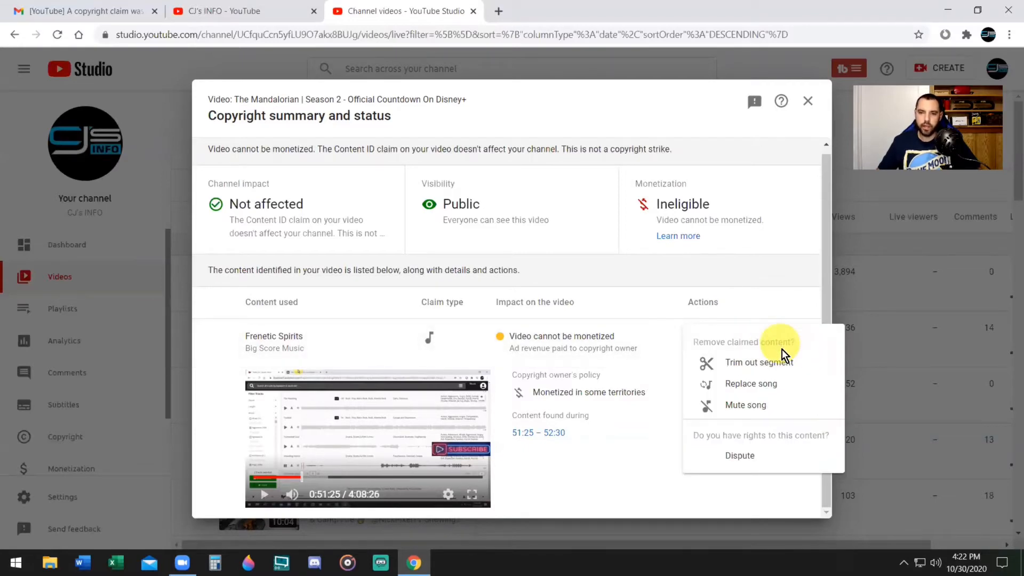
mouse_move(809, 369)
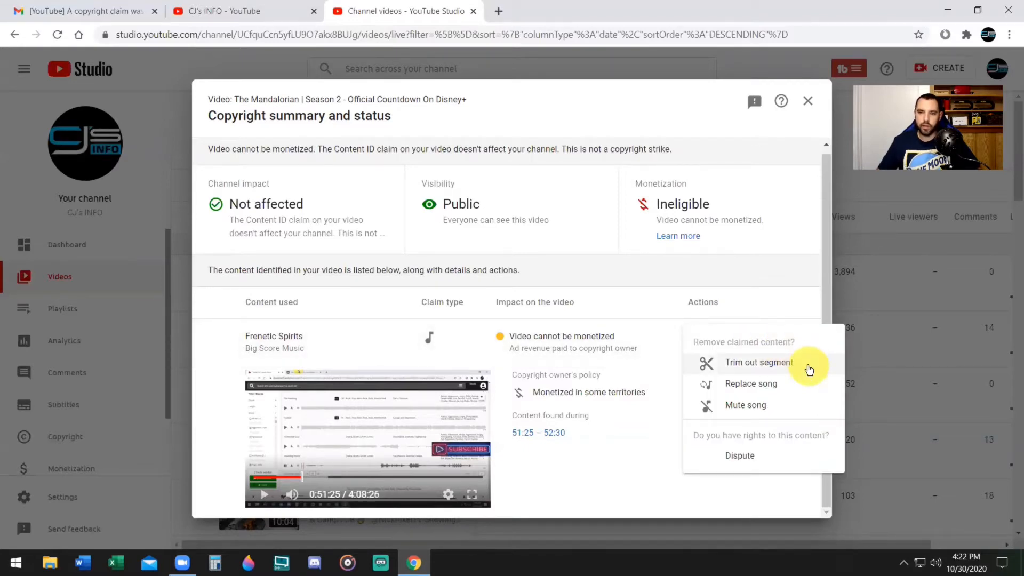
mouse_move(791, 409)
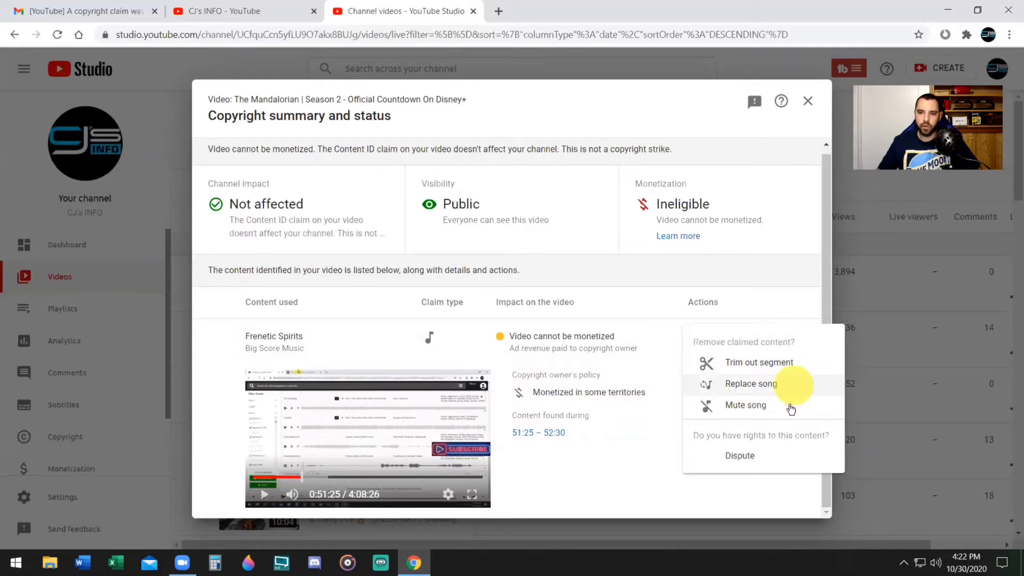
mouse_move(775, 456)
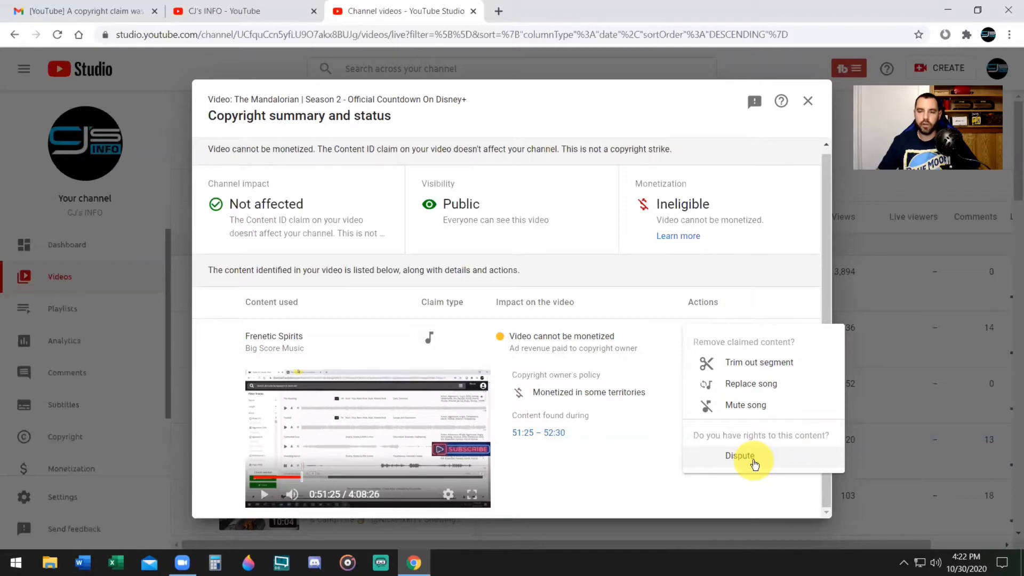
mouse_move(753, 466)
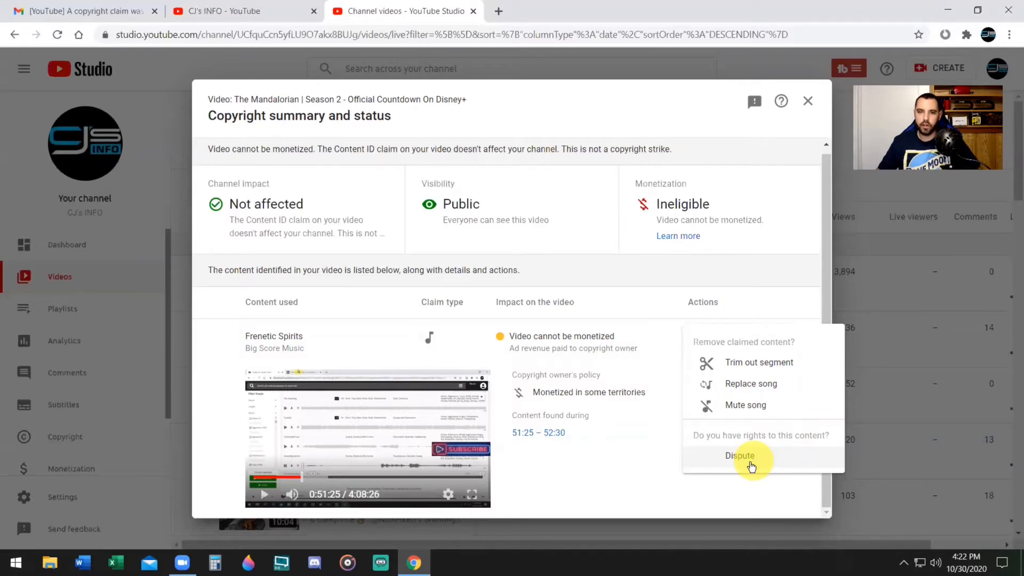
mouse_move(796, 456)
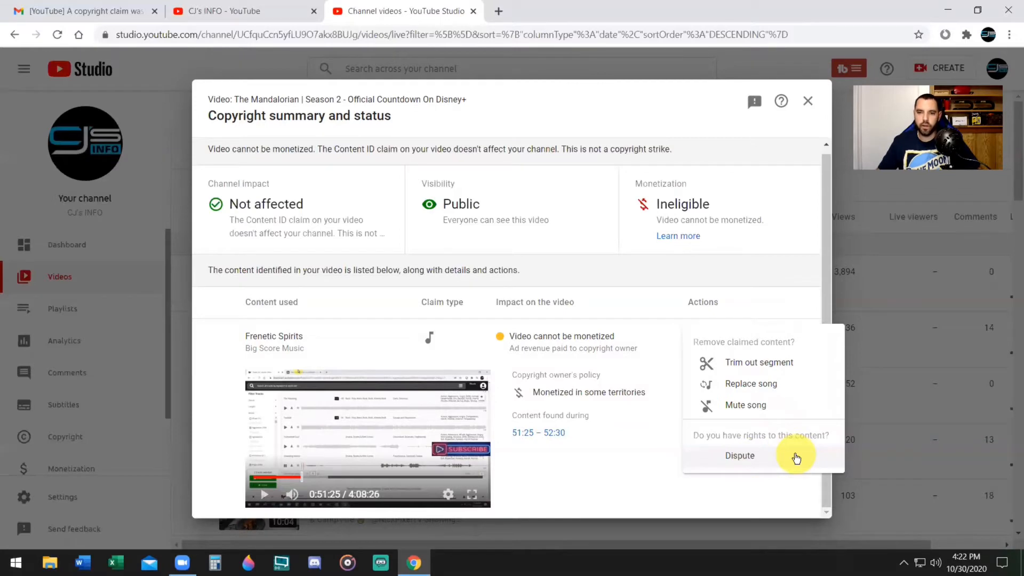
mouse_move(797, 461)
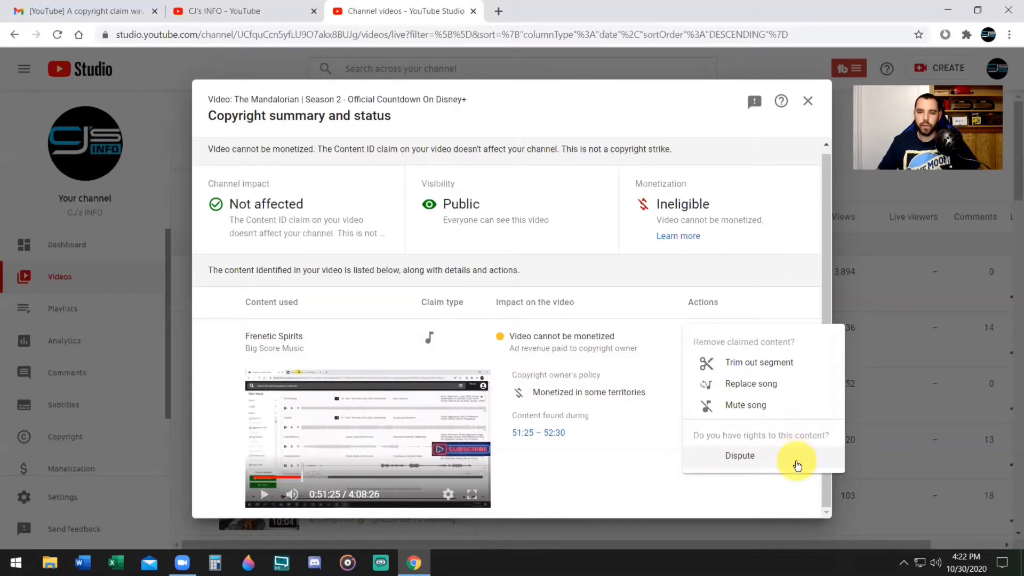
mouse_move(777, 409)
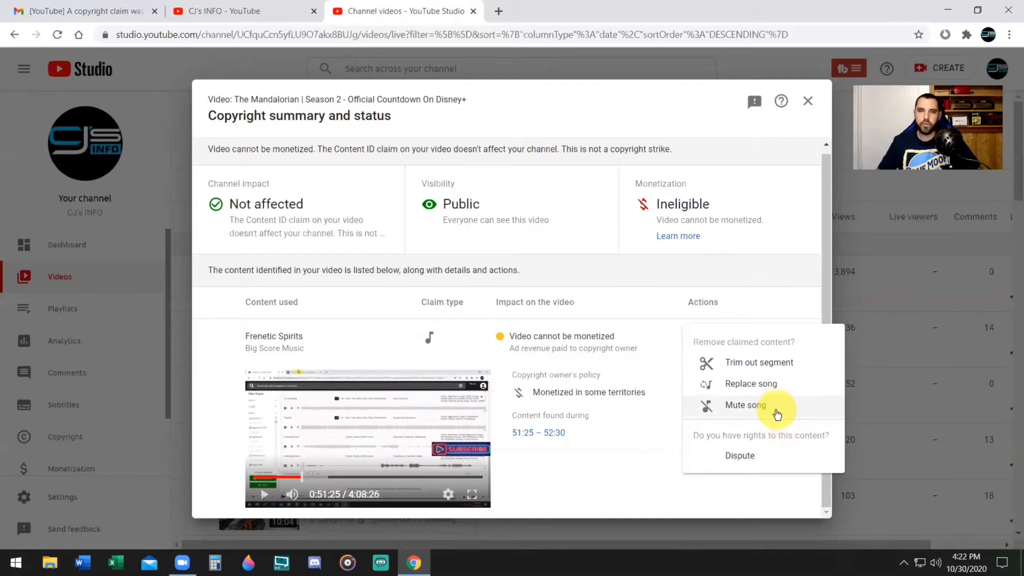
mouse_move(778, 389)
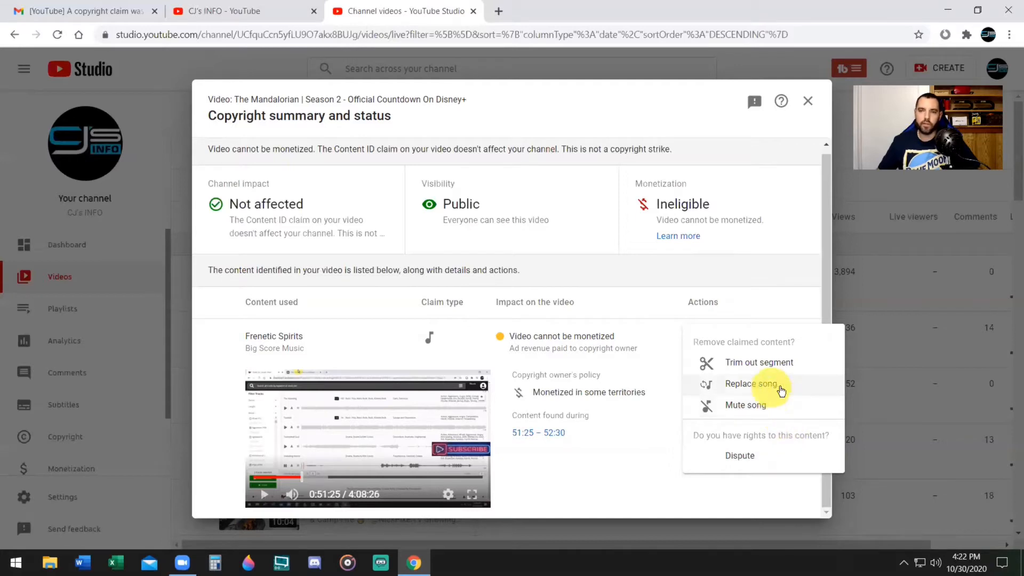
mouse_move(764, 372)
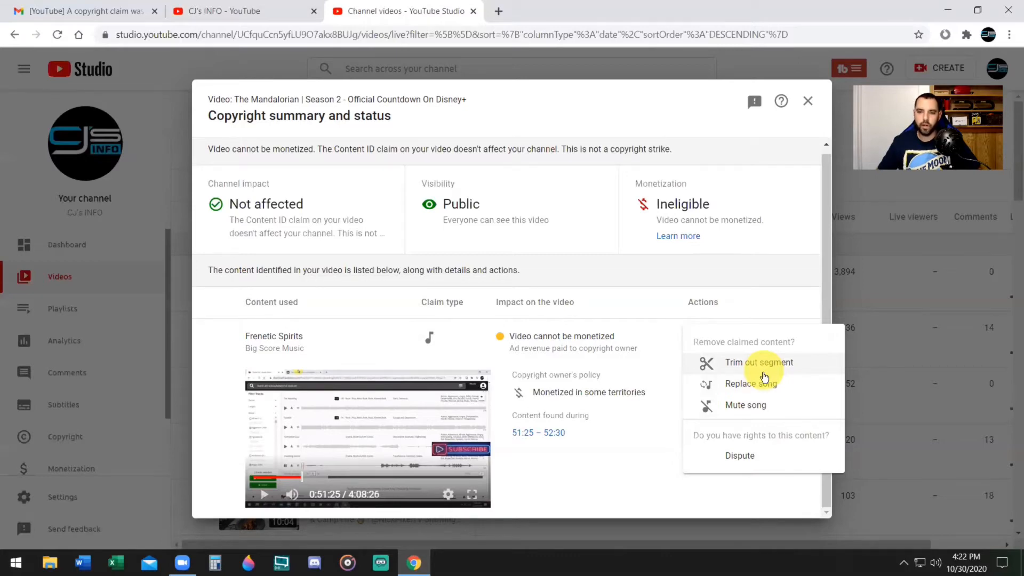
mouse_move(764, 388)
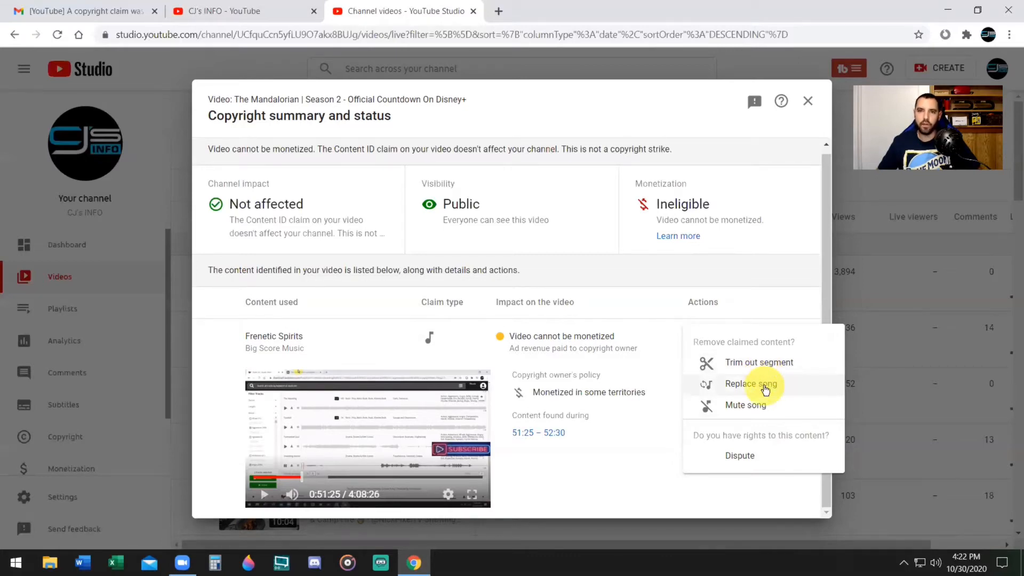
left_click(750, 383)
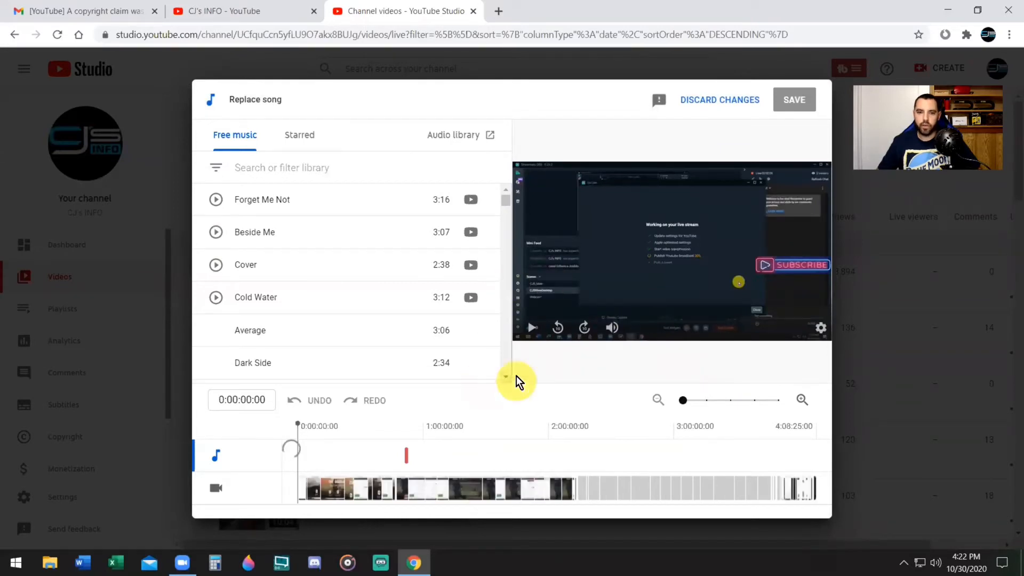
mouse_move(517, 343)
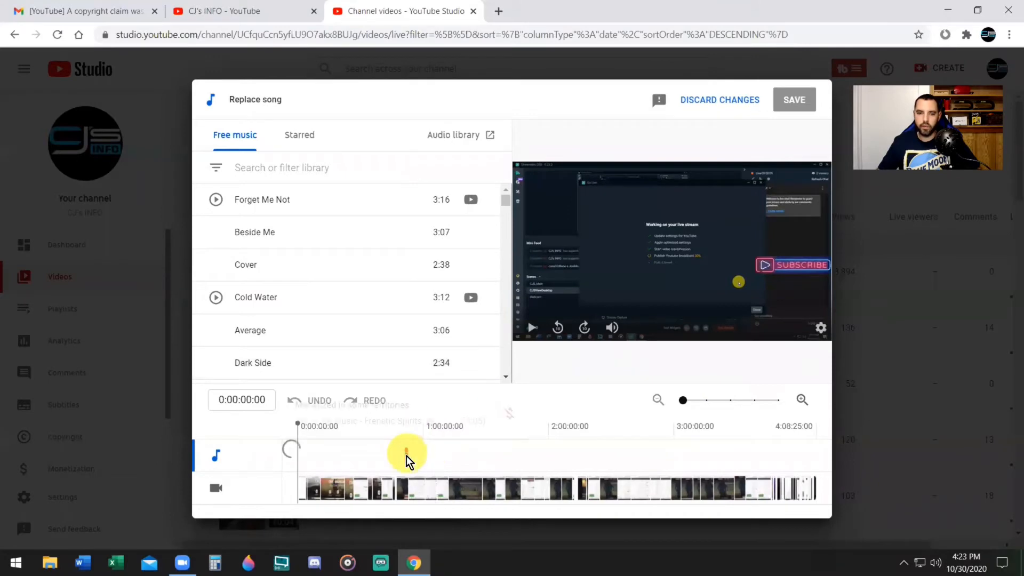
mouse_move(406, 458)
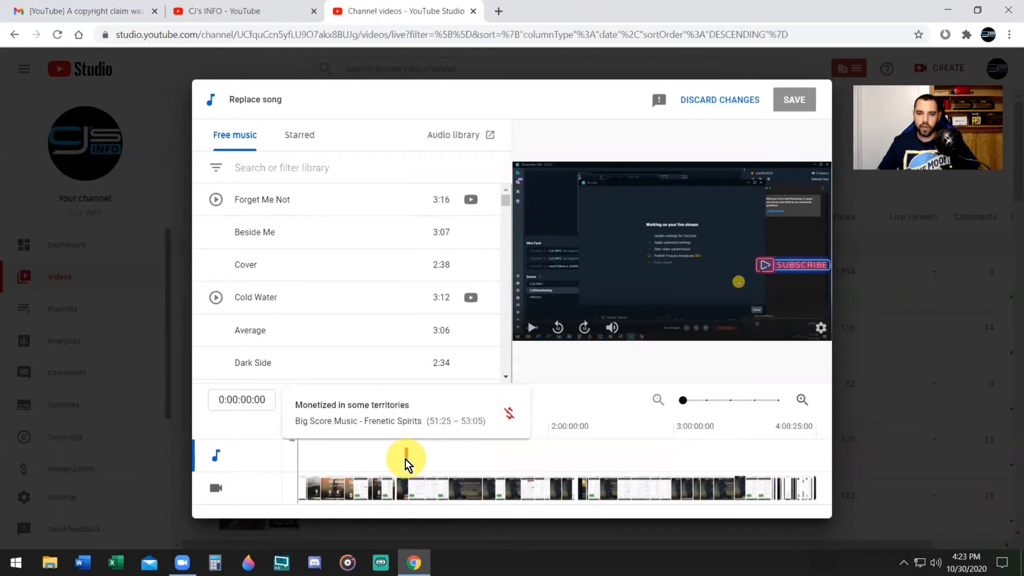
- Inspect the claimed segment marker on the audio timeline, then launch Calculator
left_click(406, 458)
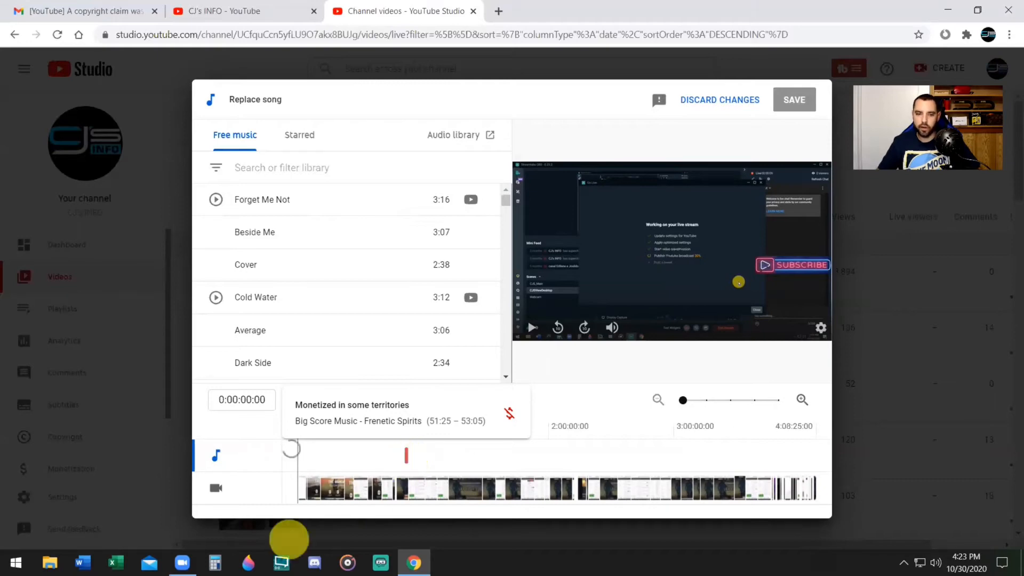
left_click(214, 562)
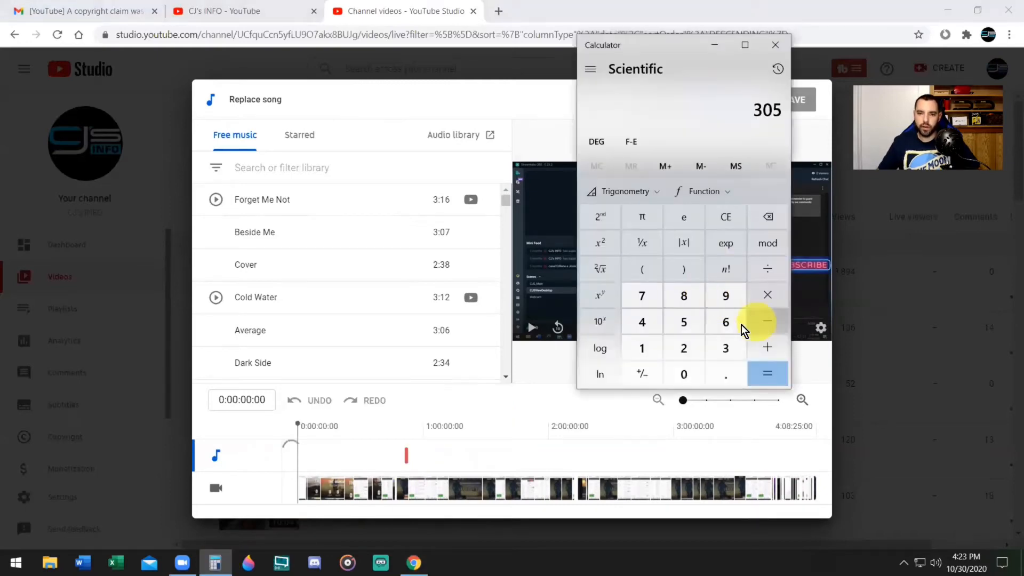
mouse_move(406, 456)
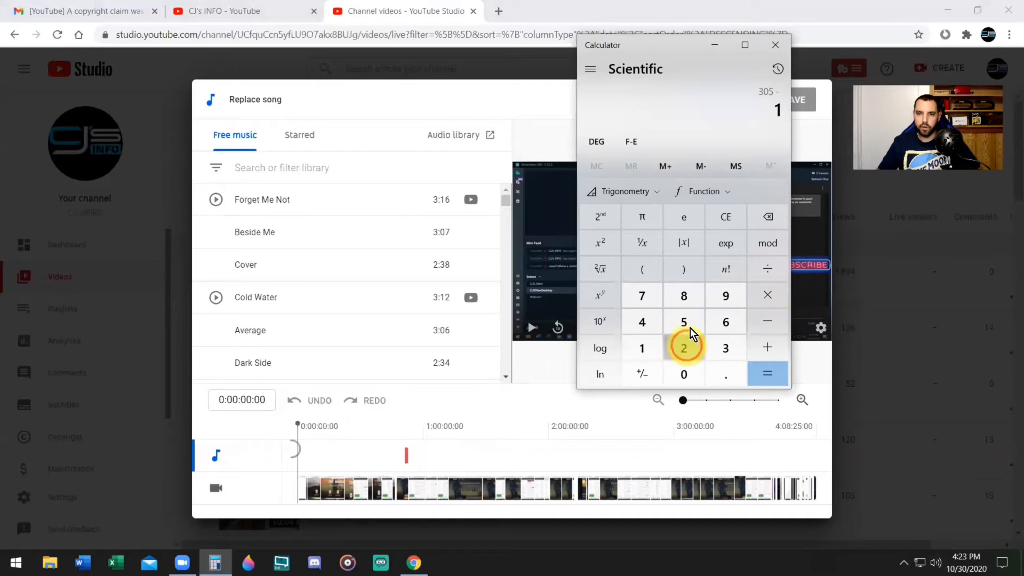
- Compute 305 minus 125 in Calculator to get 180 seconds
left_click(768, 373)
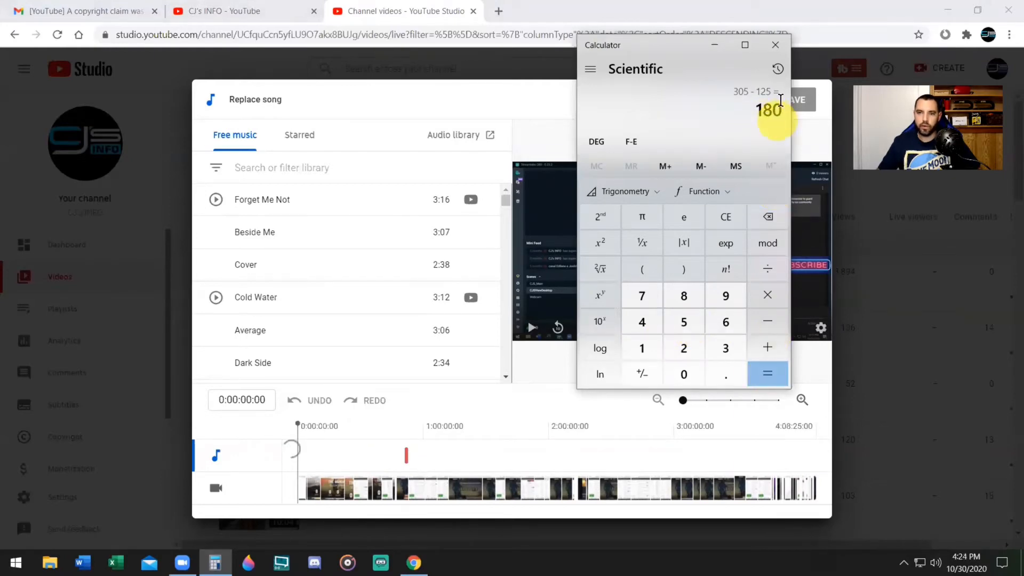
mouse_move(761, 157)
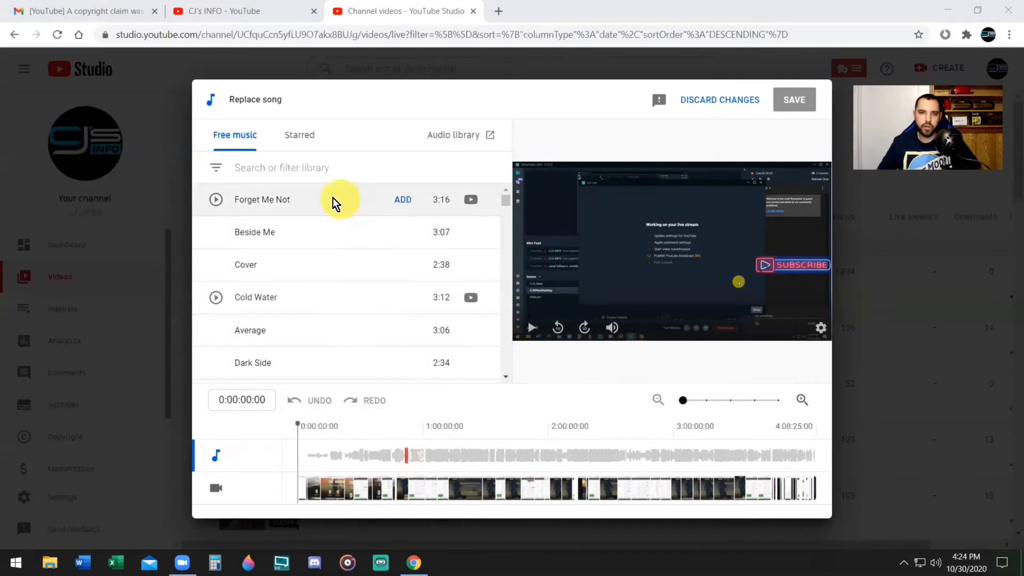
- Filter free music to attribution-not-required tracks longer than 02:30
left_click(301, 168)
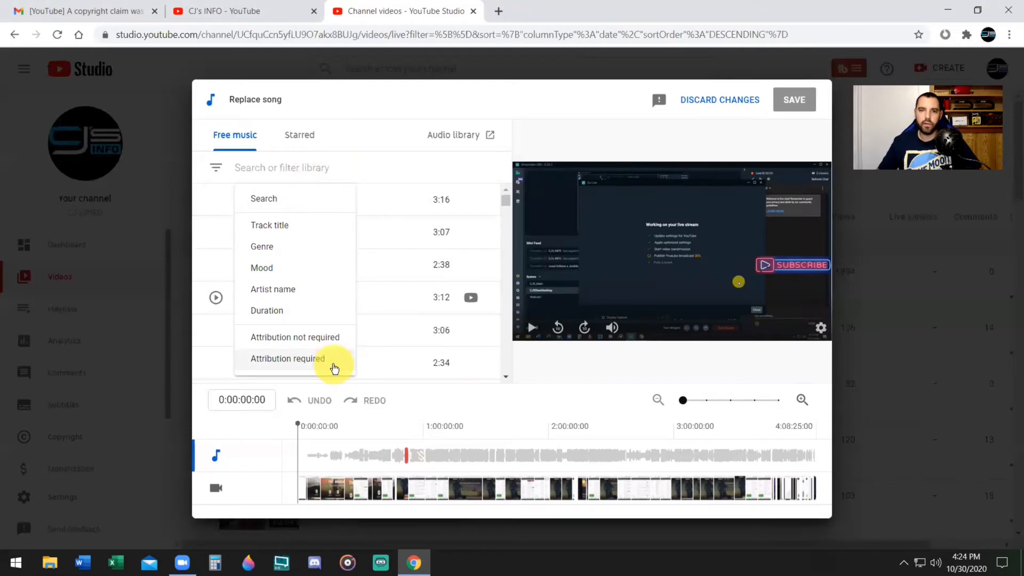
mouse_move(324, 340)
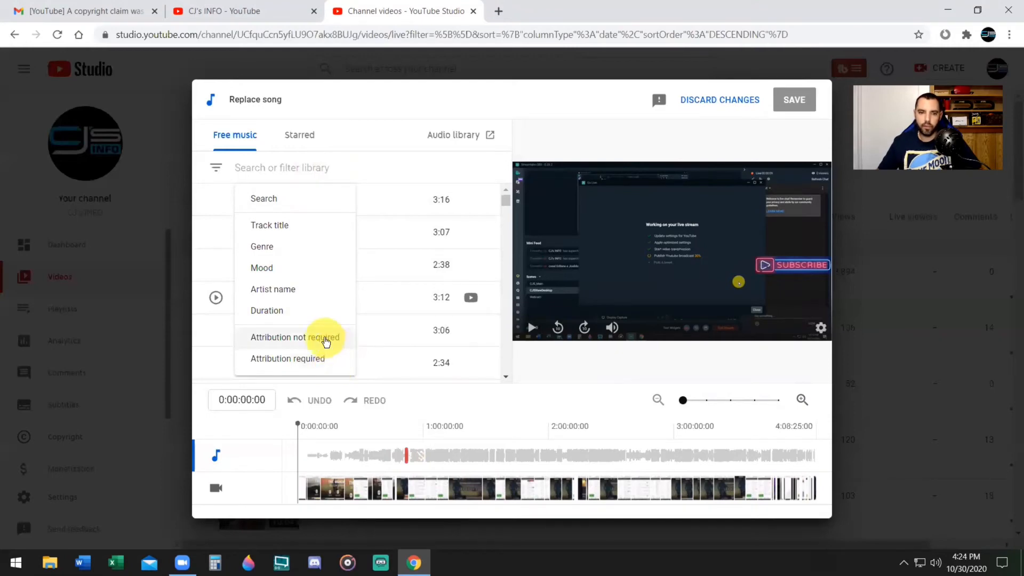
left_click(295, 338)
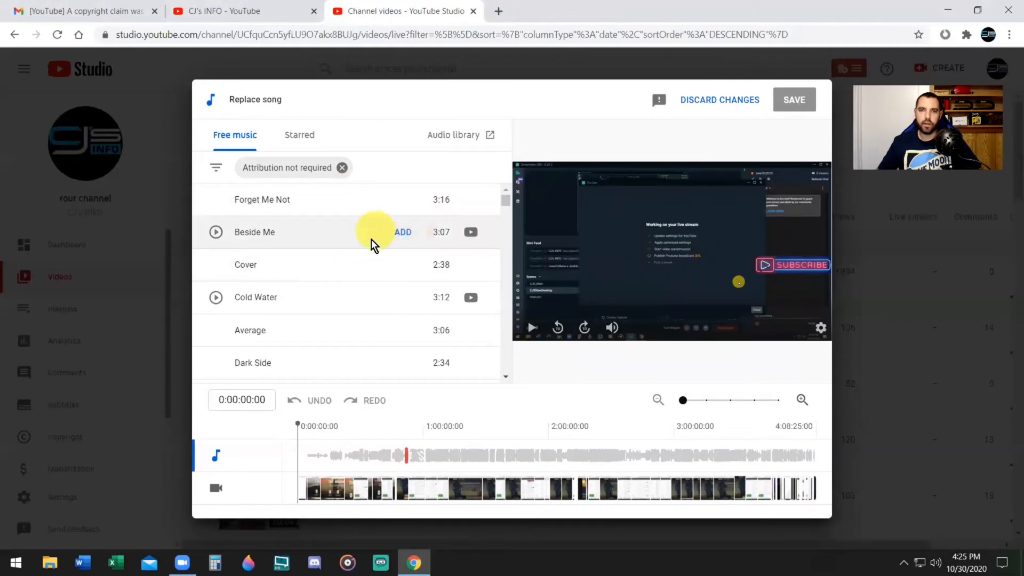
mouse_move(381, 174)
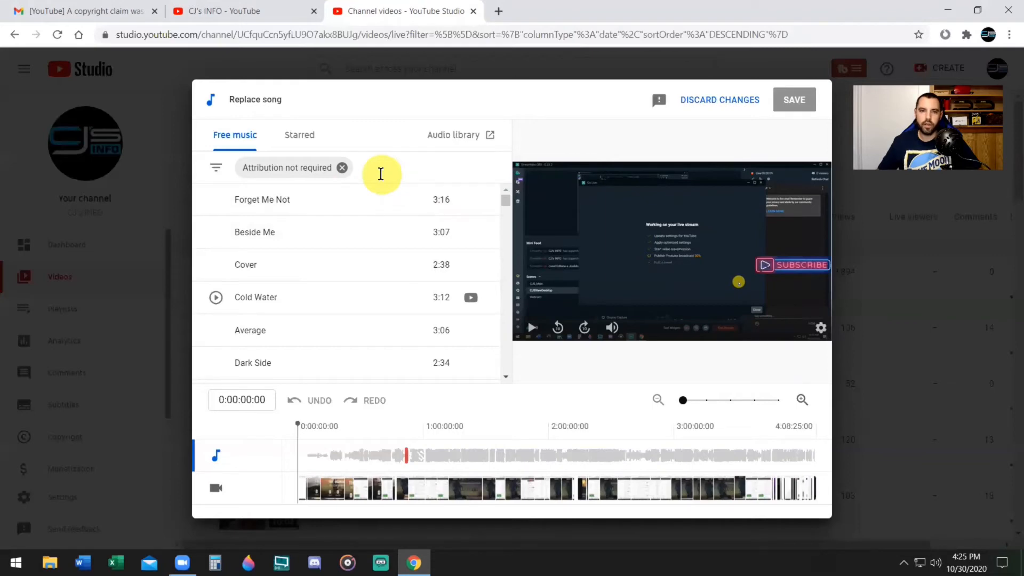
left_click(390, 173)
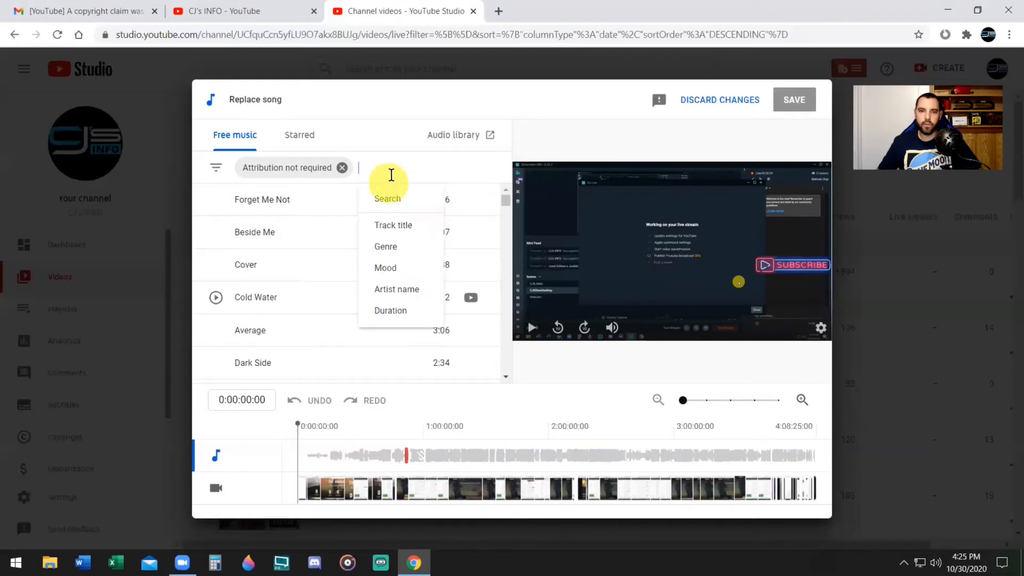
mouse_move(403, 209)
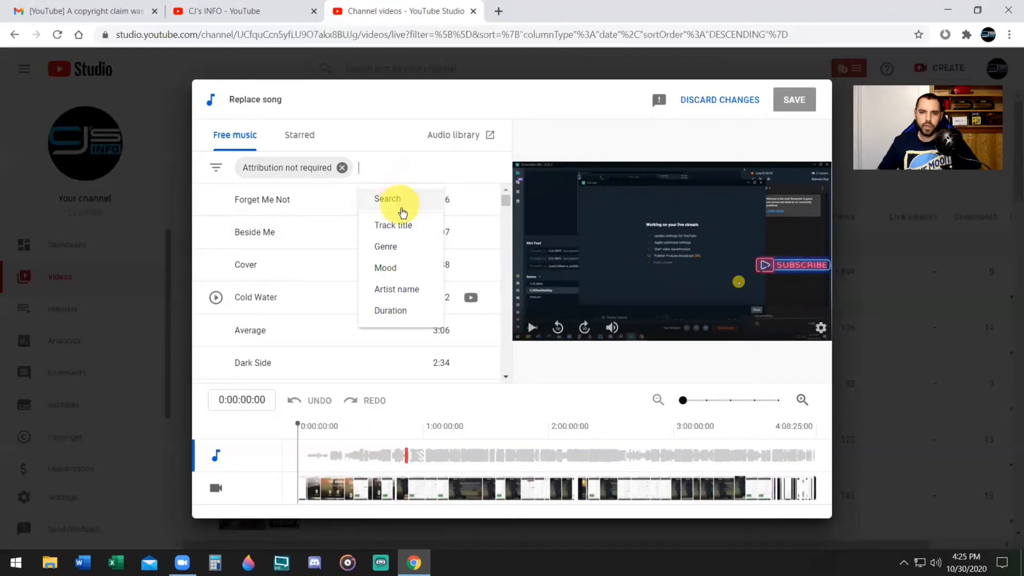
mouse_move(403, 310)
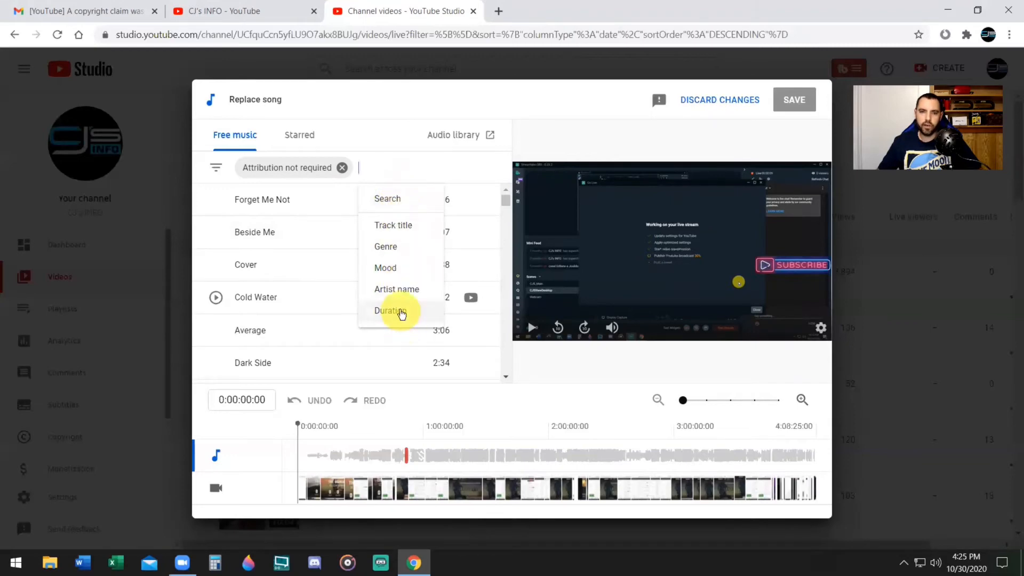
left_click(391, 311)
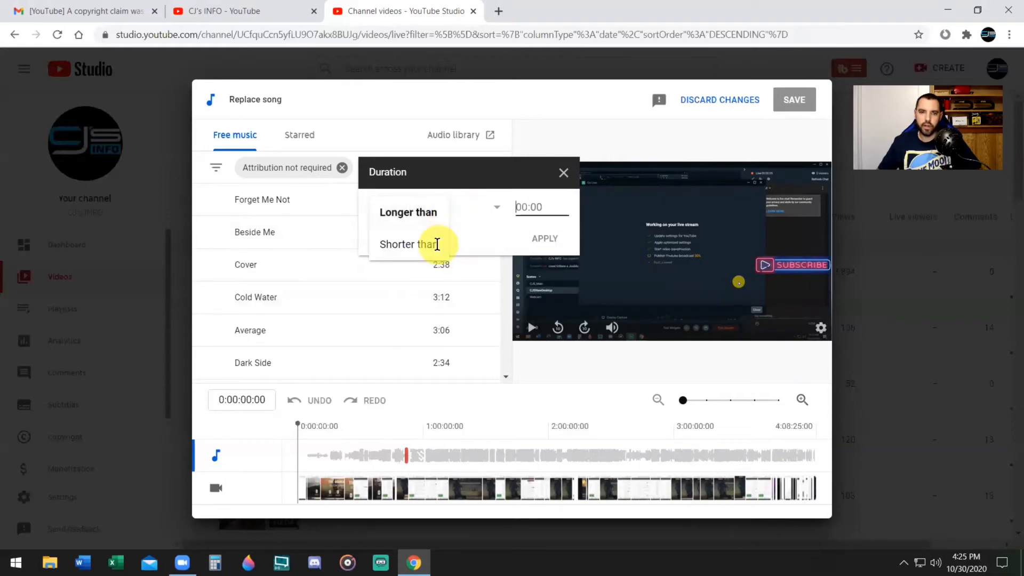
mouse_move(424, 243)
type("02:30")
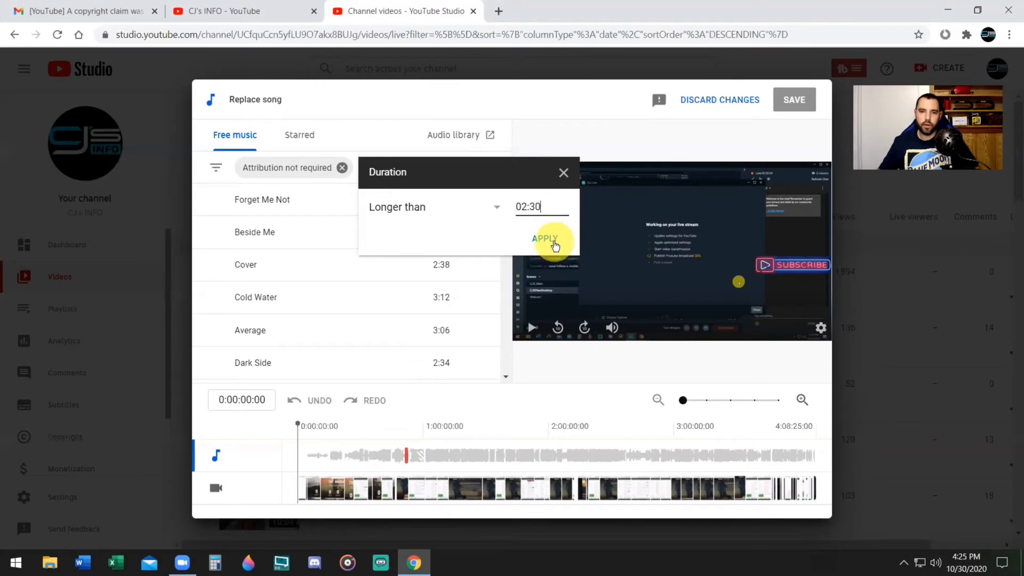
left_click(546, 238)
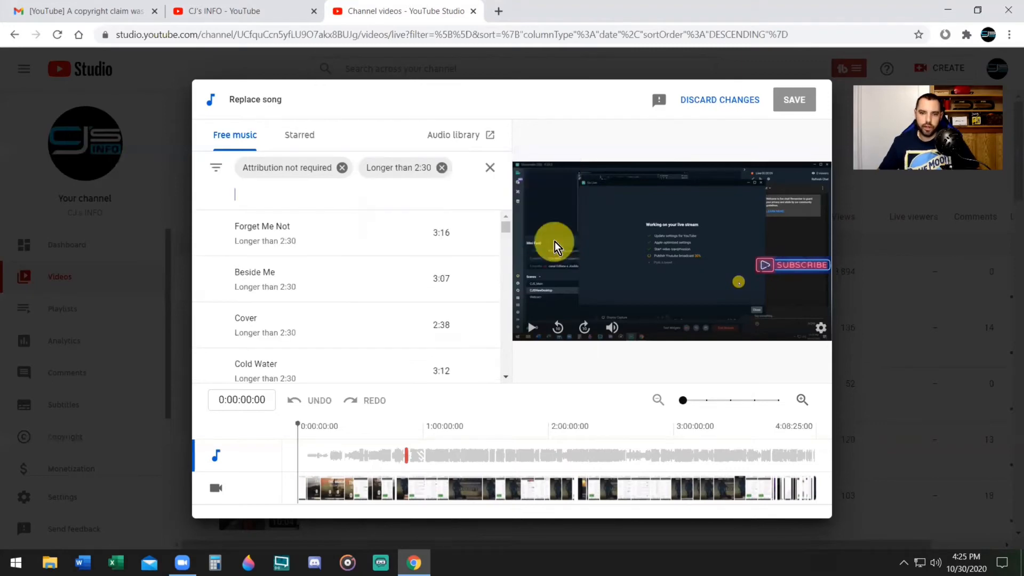
mouse_move(351, 278)
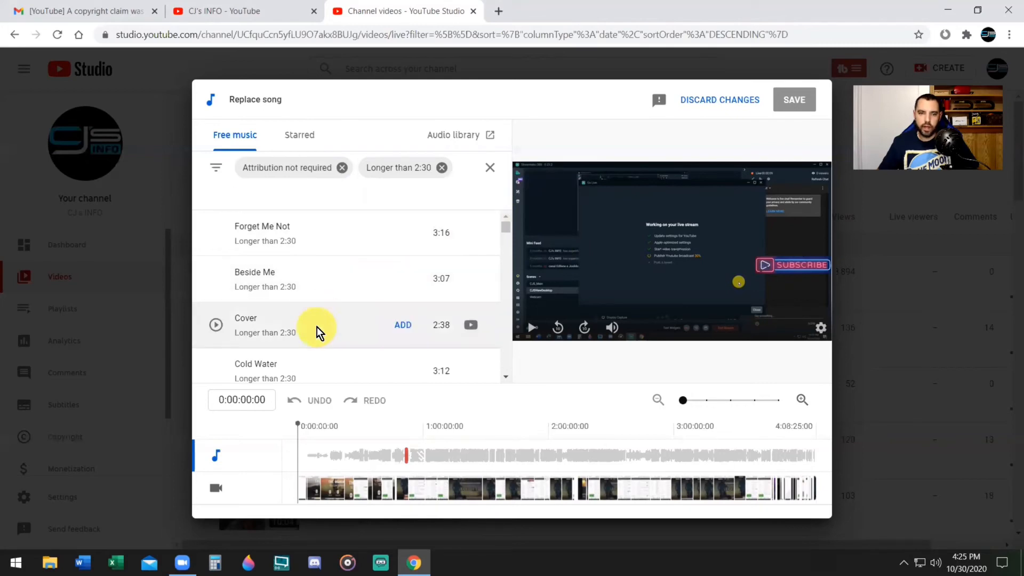
mouse_move(326, 333)
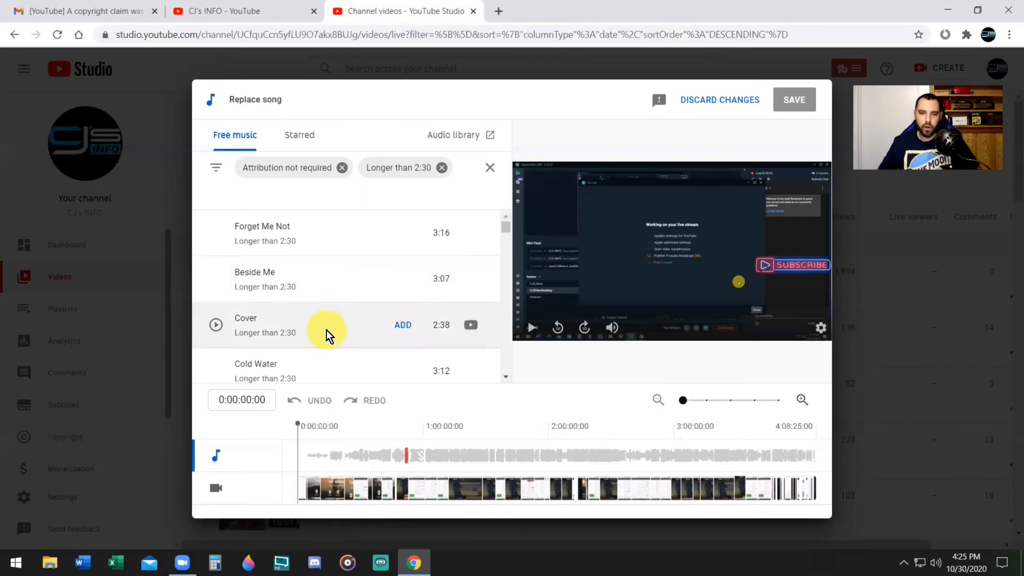
mouse_move(216, 326)
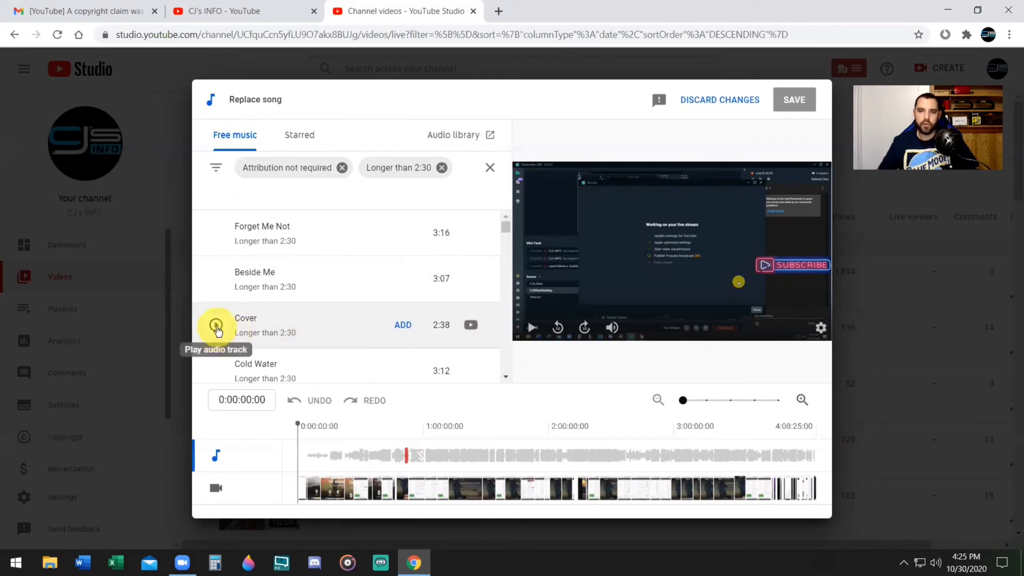
- Play a preview of the free track Cover (2:38)
left_click(217, 324)
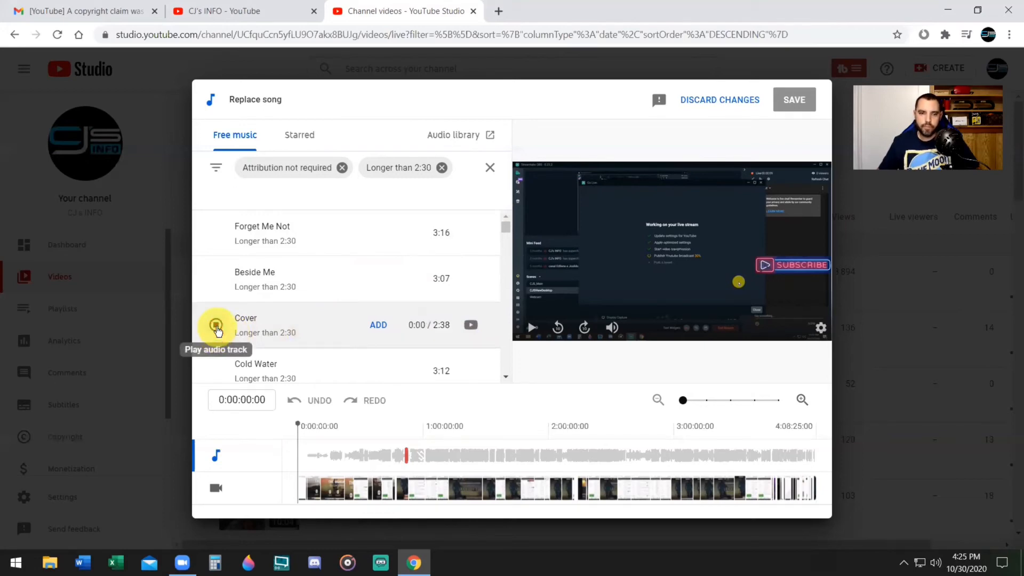
left_click(216, 324)
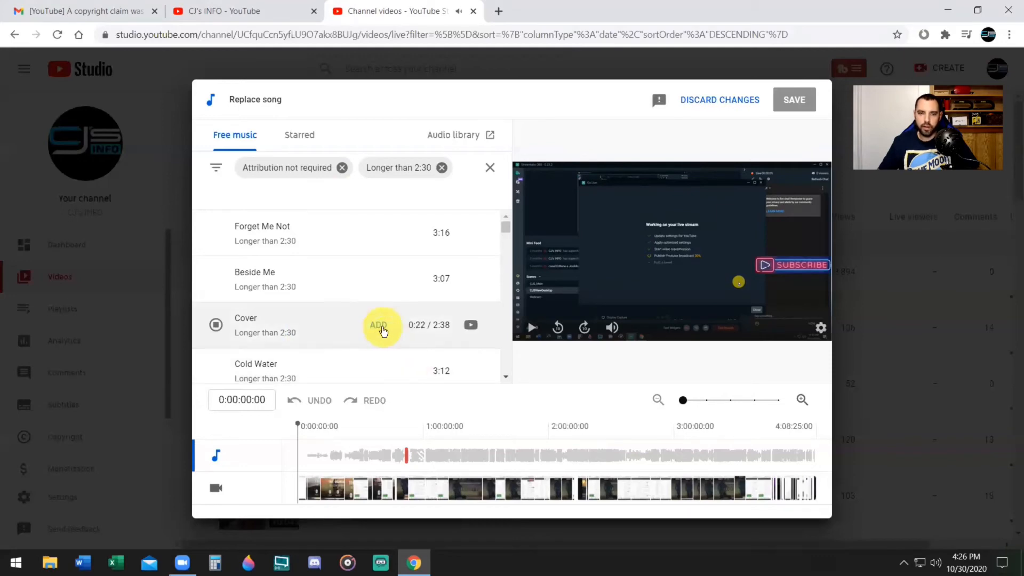
- Add the Cover track to the replay's audio under the claimed segment
left_click(382, 324)
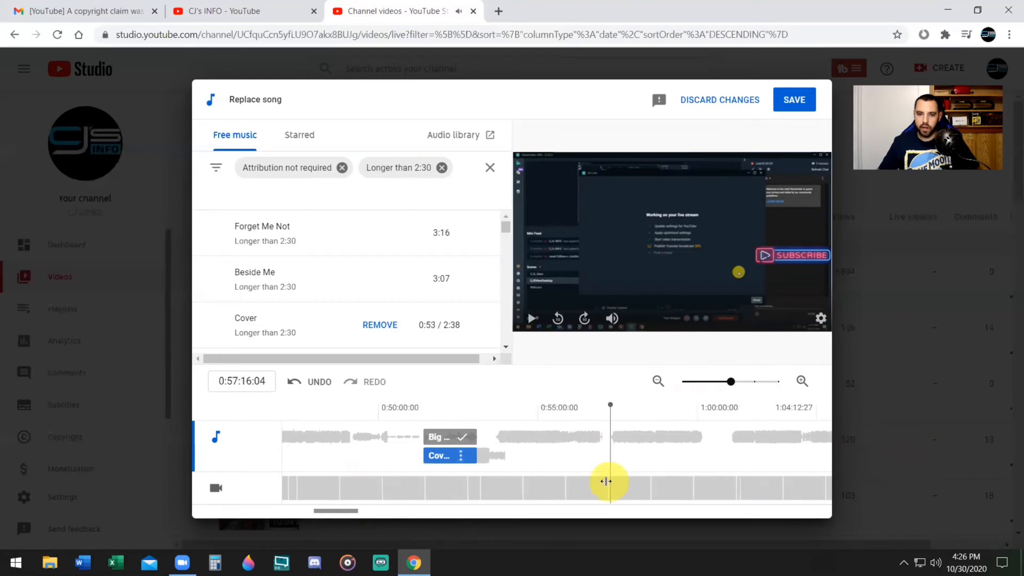
mouse_move(457, 444)
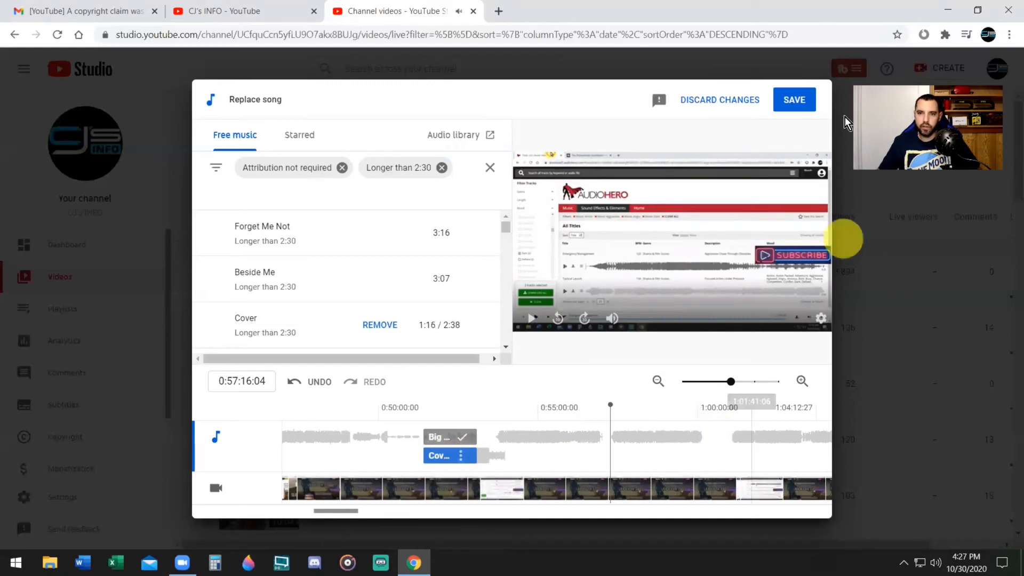
- Save the song replacement, bringing up the 'Ready to replace song?' confirmation
left_click(794, 99)
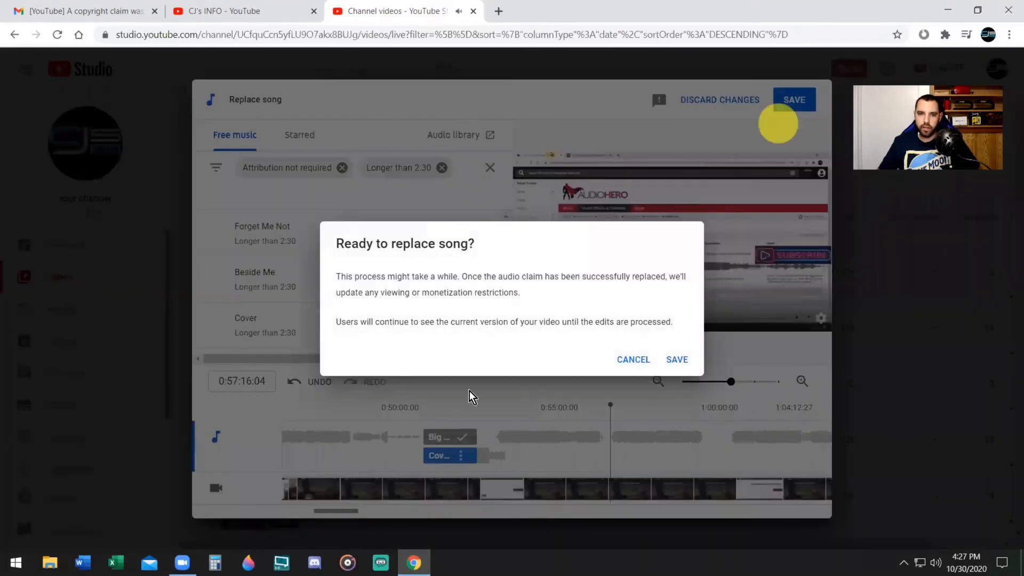
mouse_move(489, 320)
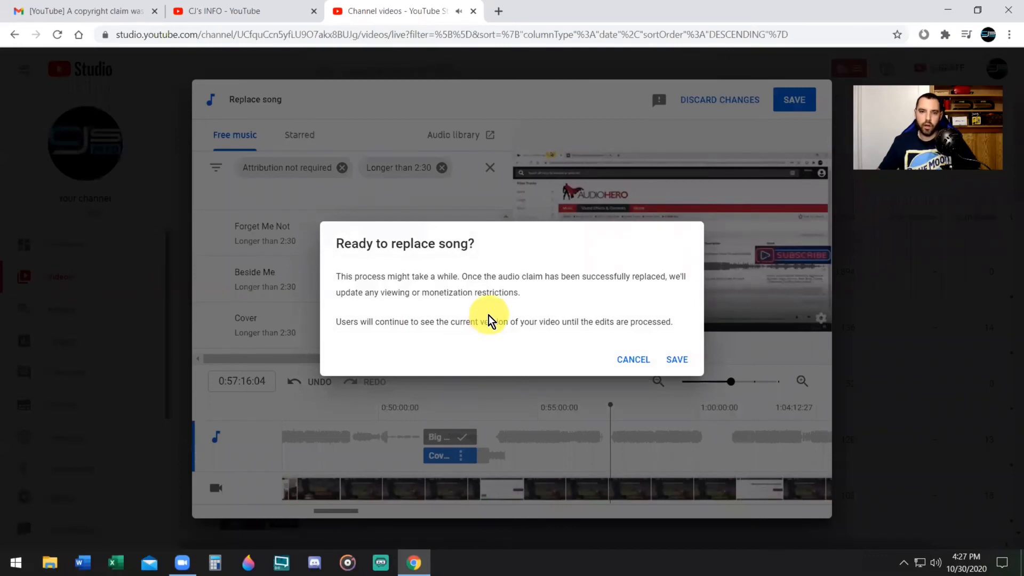
mouse_move(592, 321)
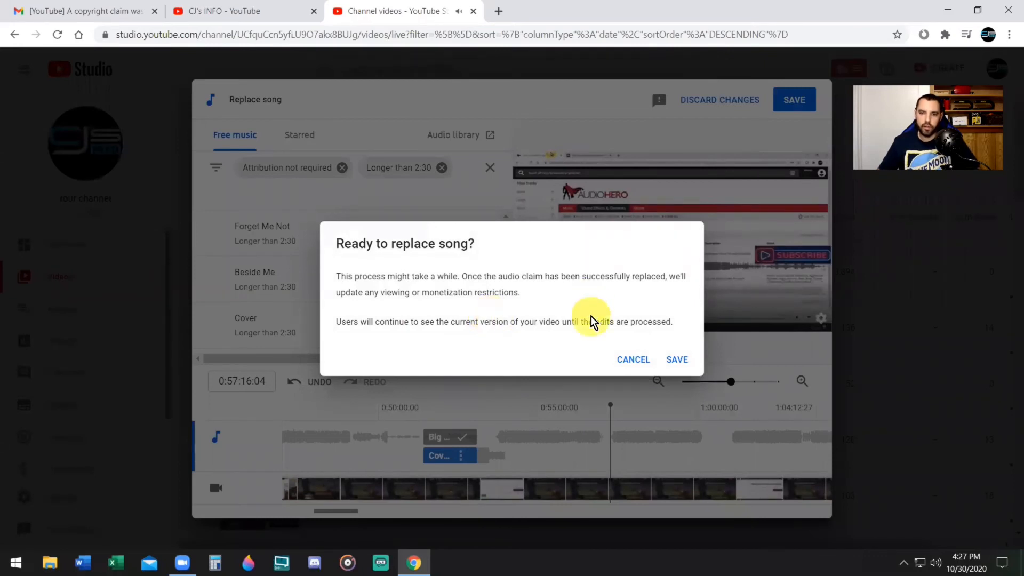
mouse_move(398, 313)
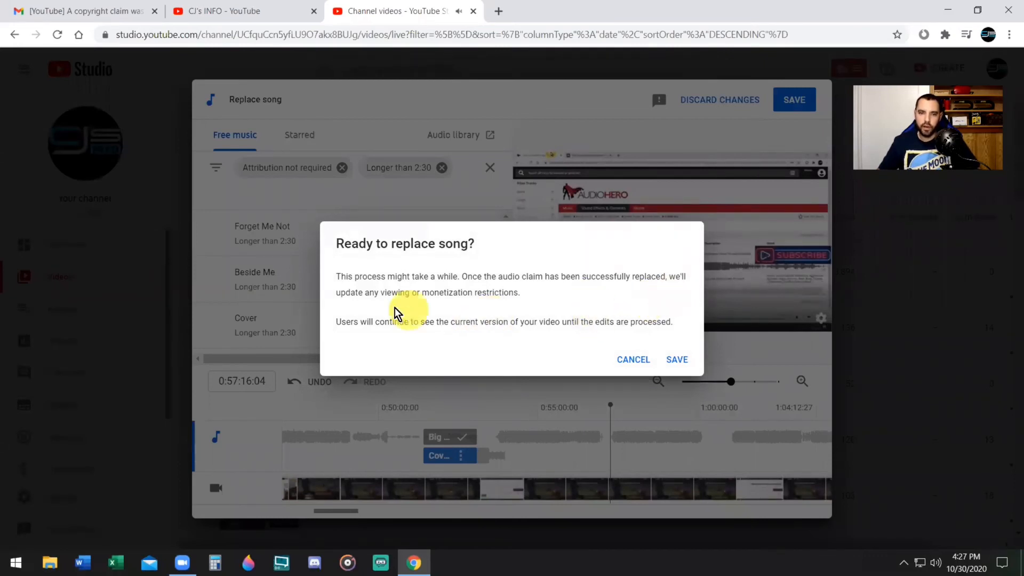
mouse_move(510, 313)
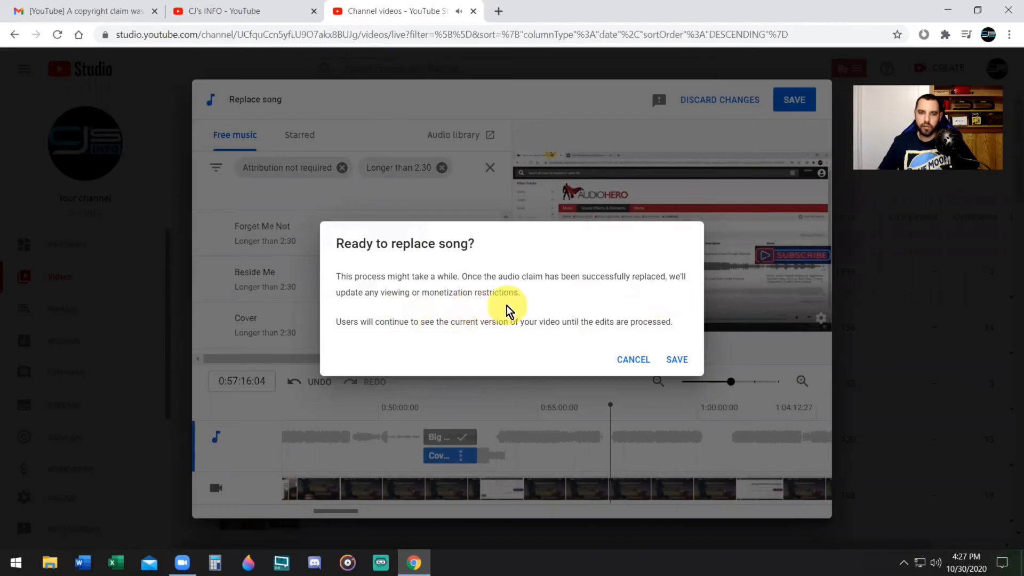
mouse_move(481, 346)
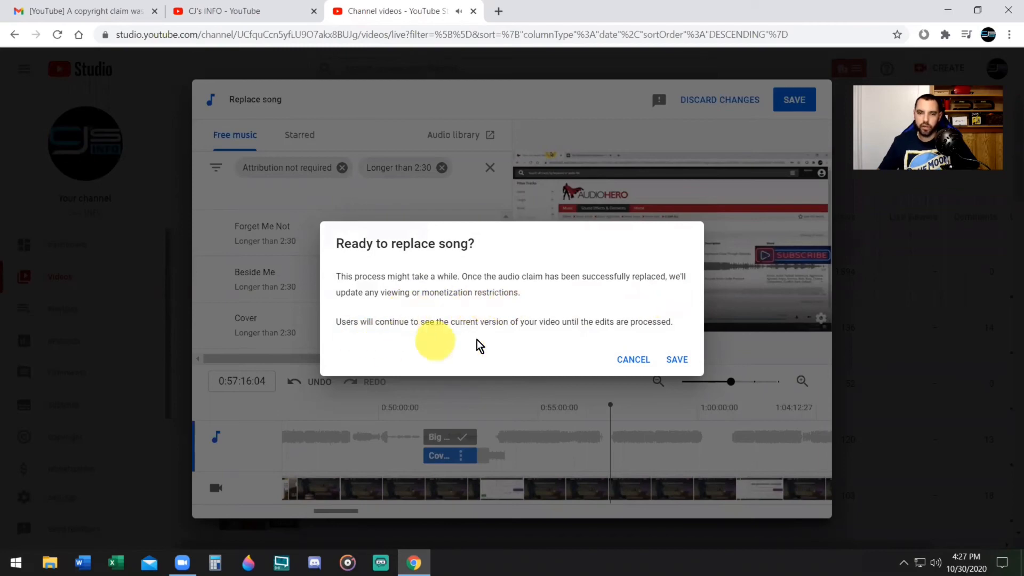
mouse_move(555, 342)
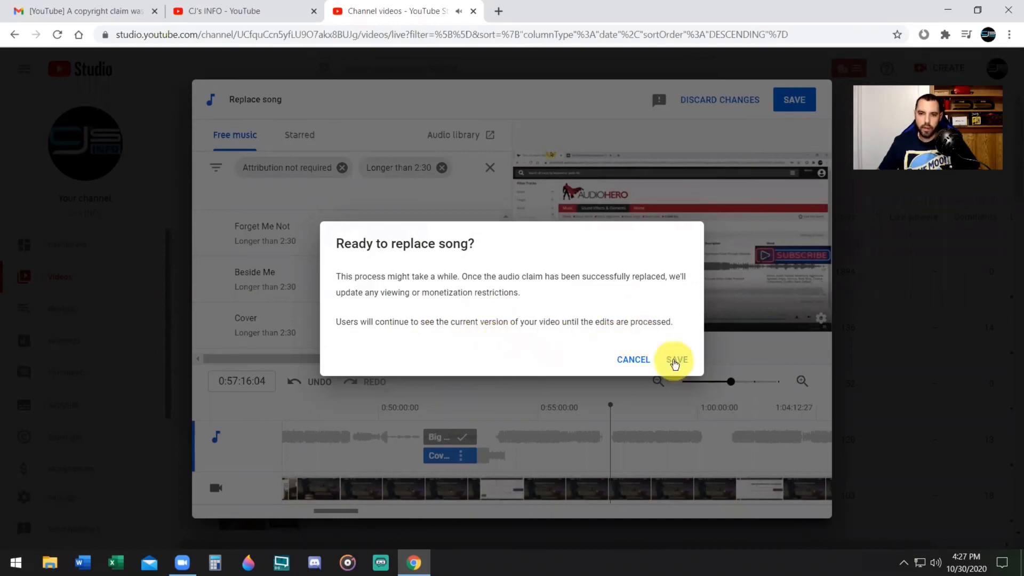
- Save the Cover song replacement, then review the copyright details while the replay stays Ineligible
left_click(676, 360)
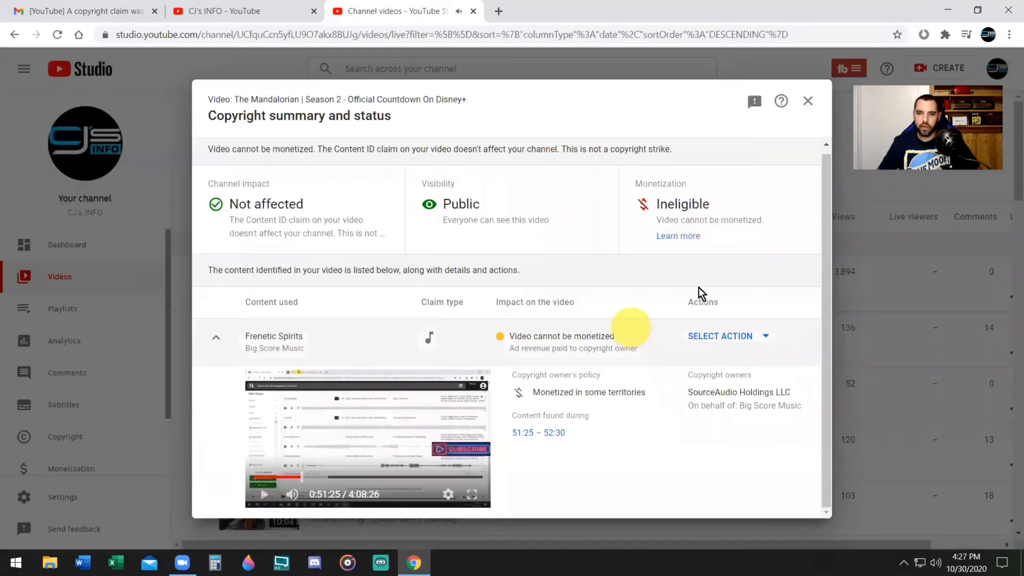
mouse_move(808, 101)
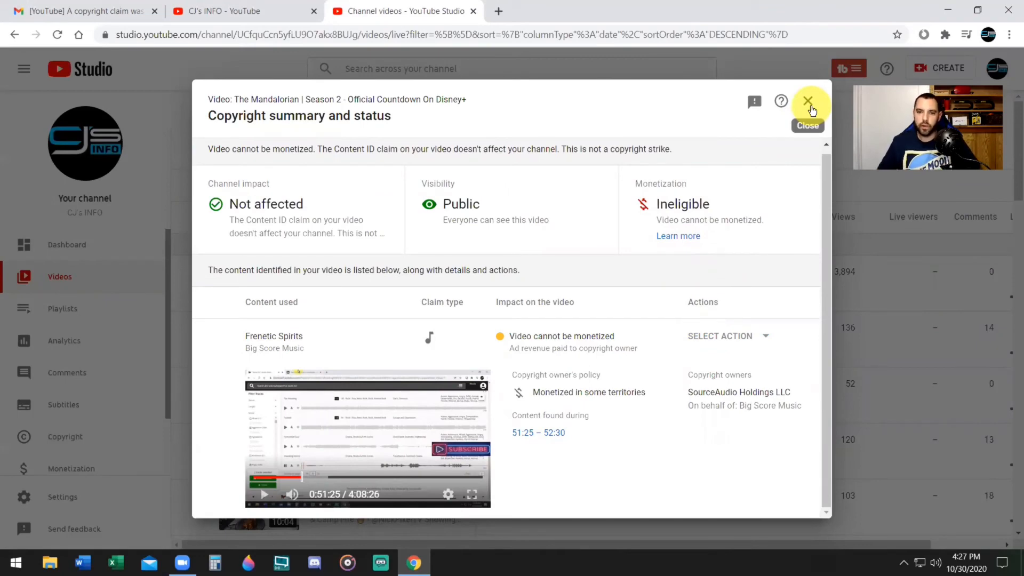
left_click(808, 102)
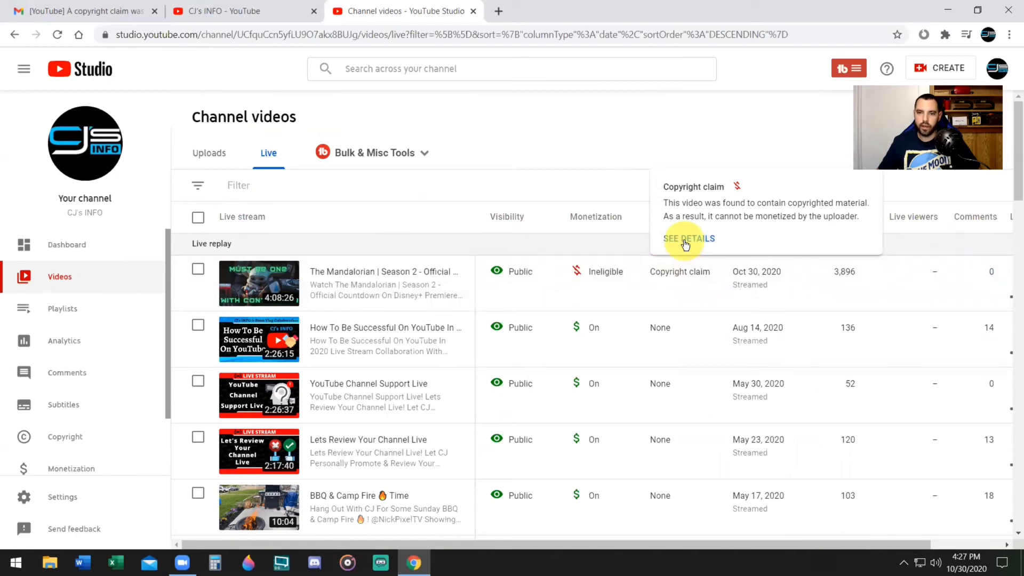
left_click(689, 238)
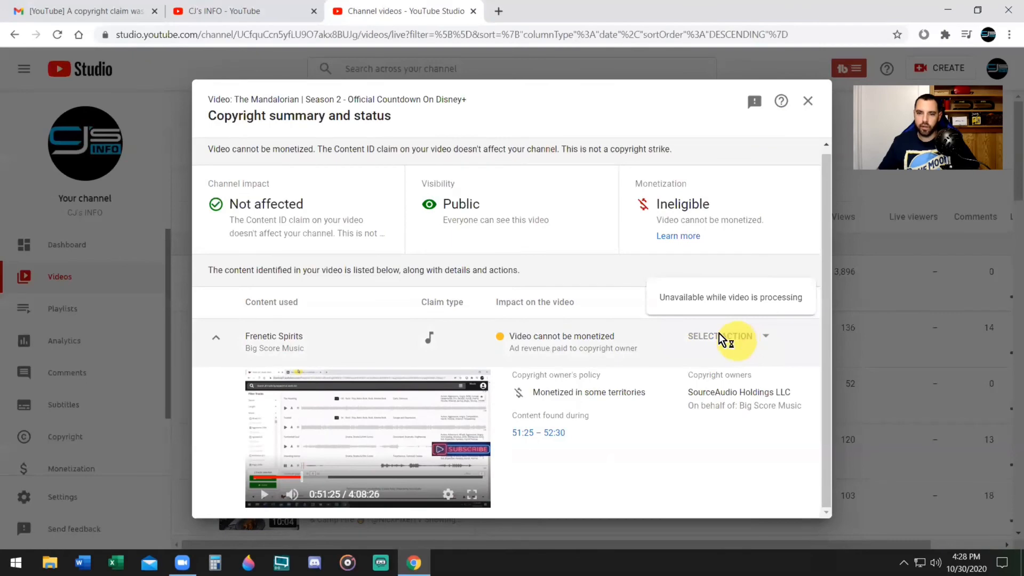
mouse_move(822, 115)
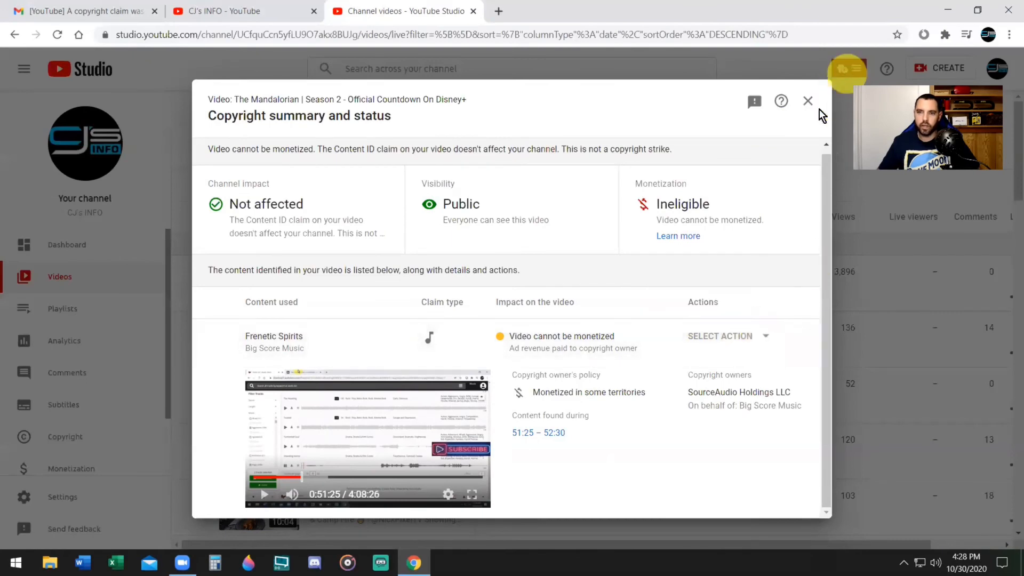
left_click(809, 102)
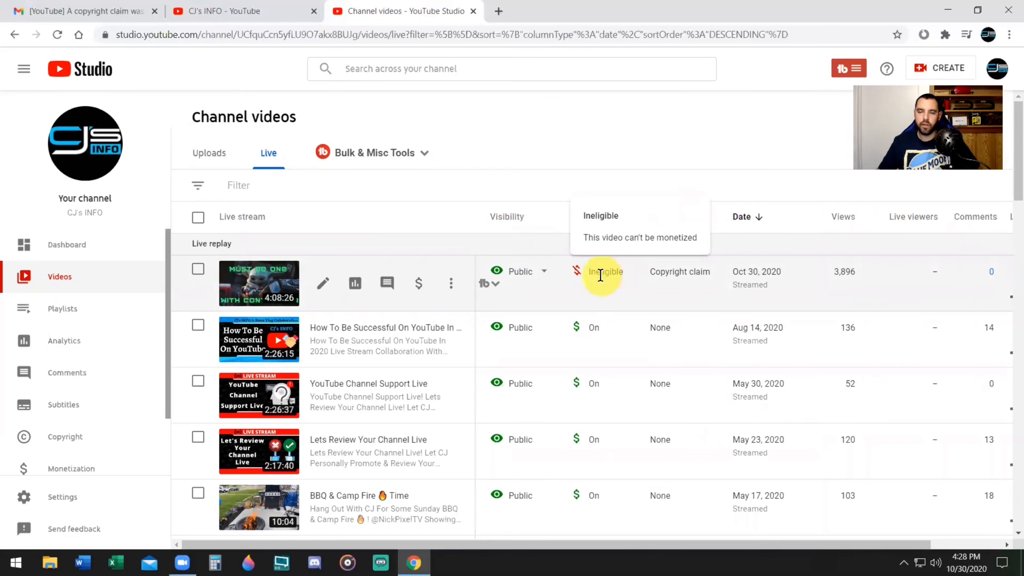
mouse_move(595, 284)
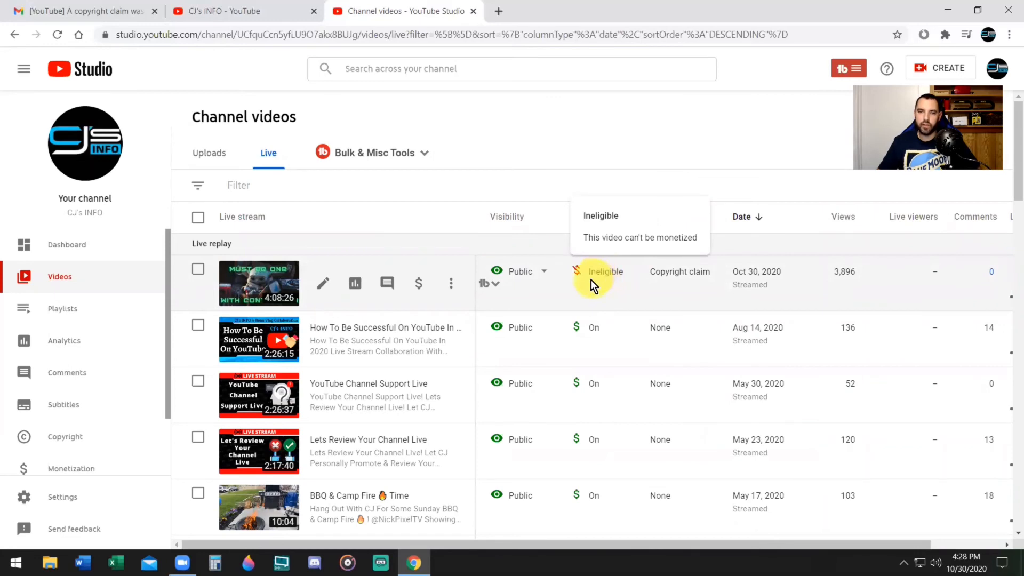
mouse_move(577, 328)
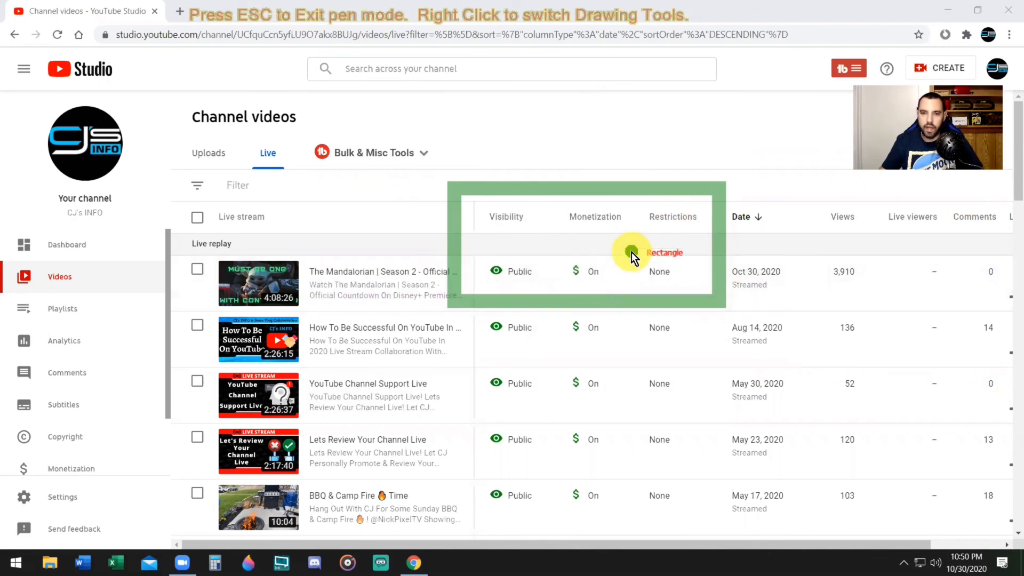
mouse_move(676, 247)
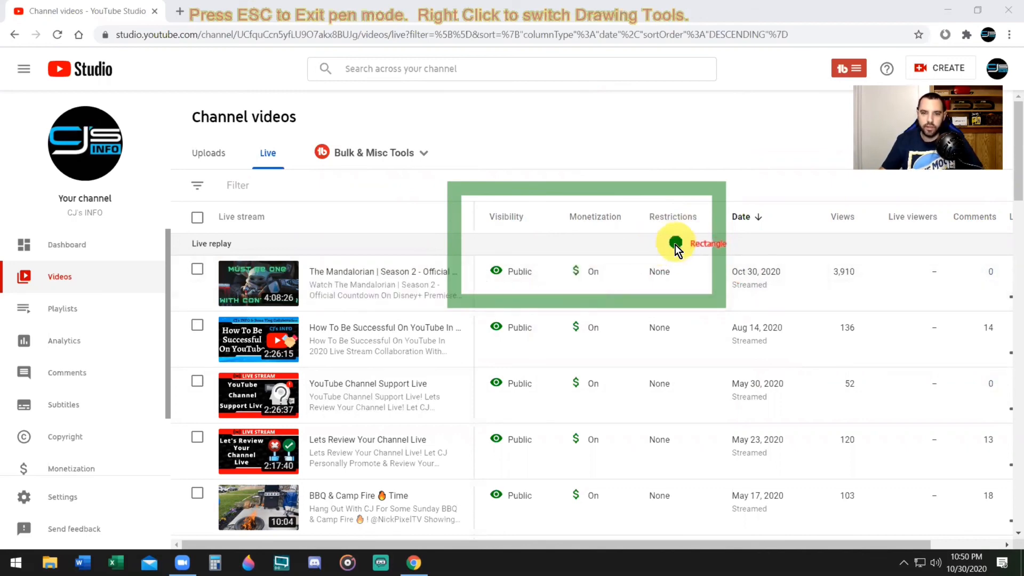
mouse_move(663, 265)
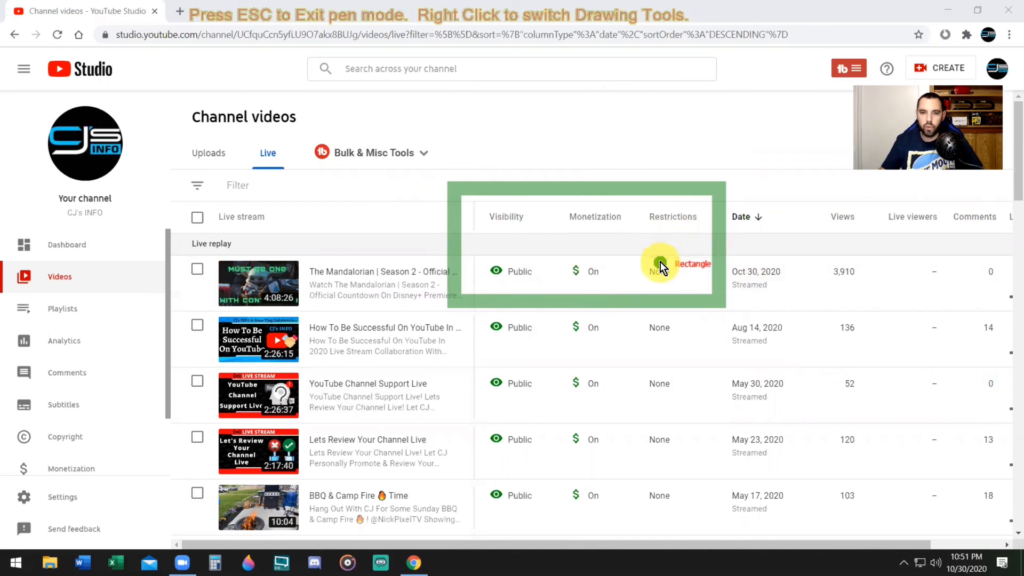
mouse_move(634, 274)
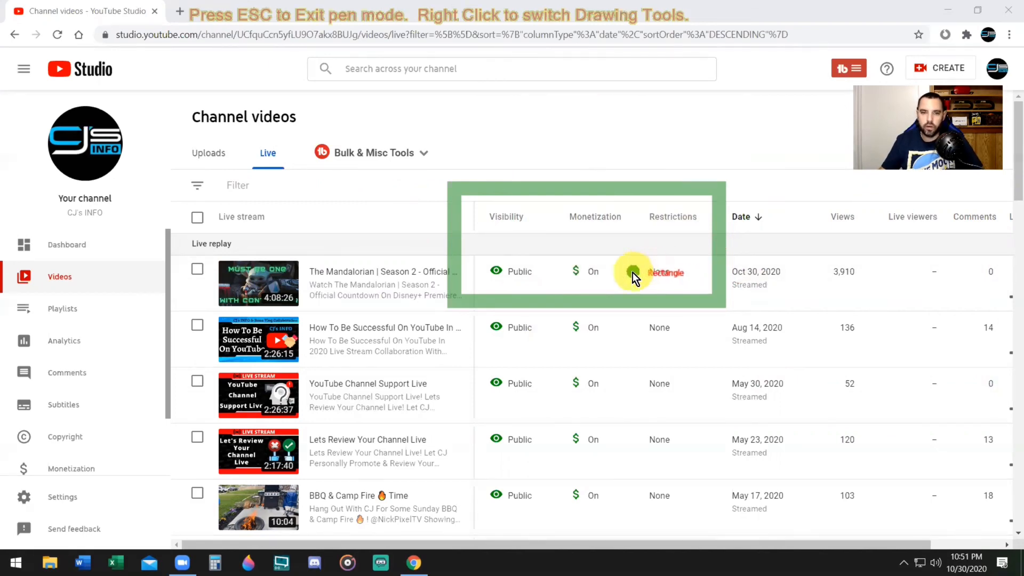